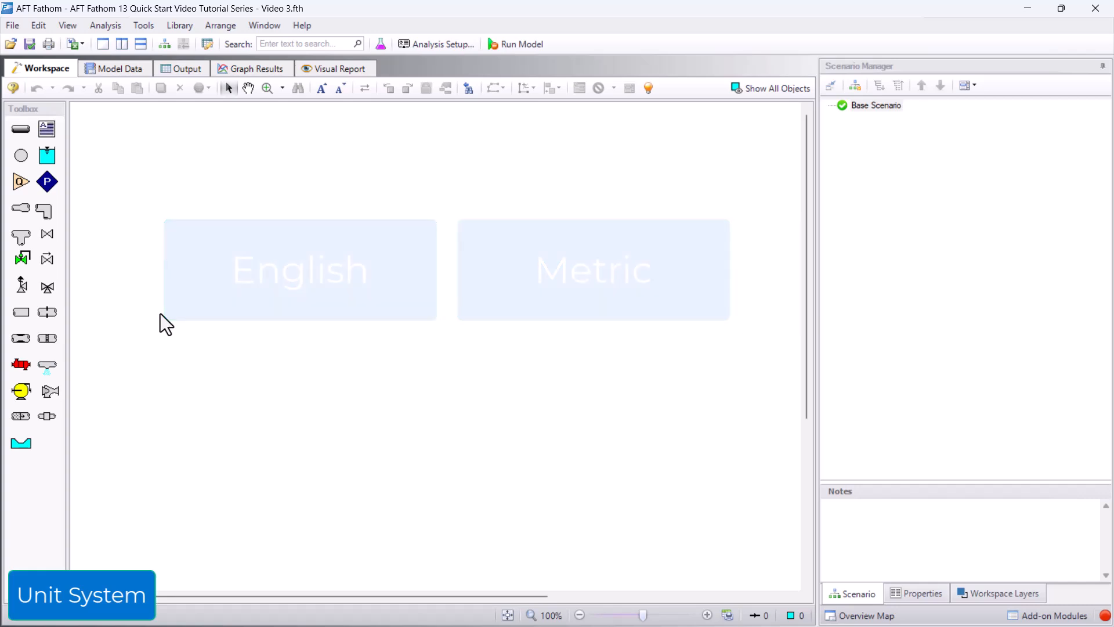
Review the Preferred Units list in User Options and save everything as new user defaults
{"action": "left_click", "coordinate": [298, 270]}
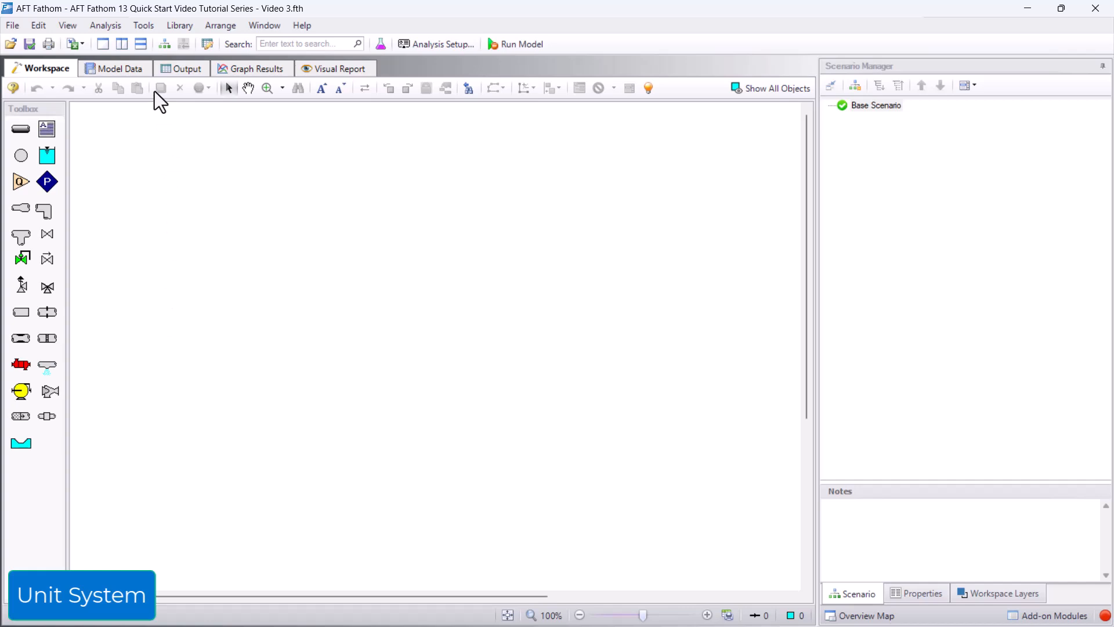
{"action": "left_click", "coordinate": [143, 25]}
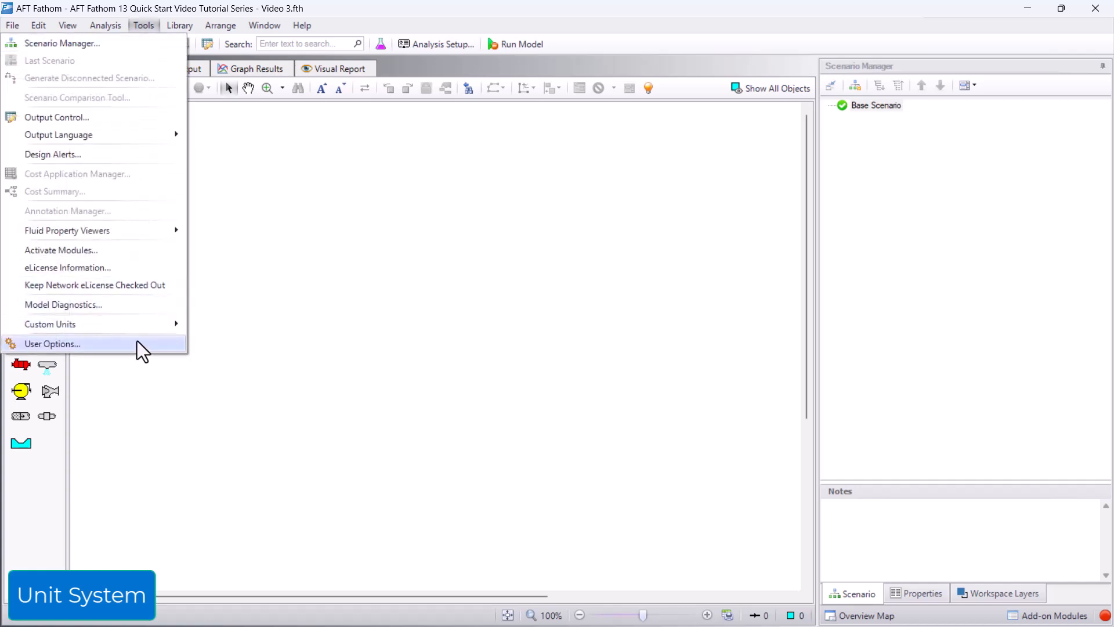
{"action": "left_click", "coordinate": [52, 343]}
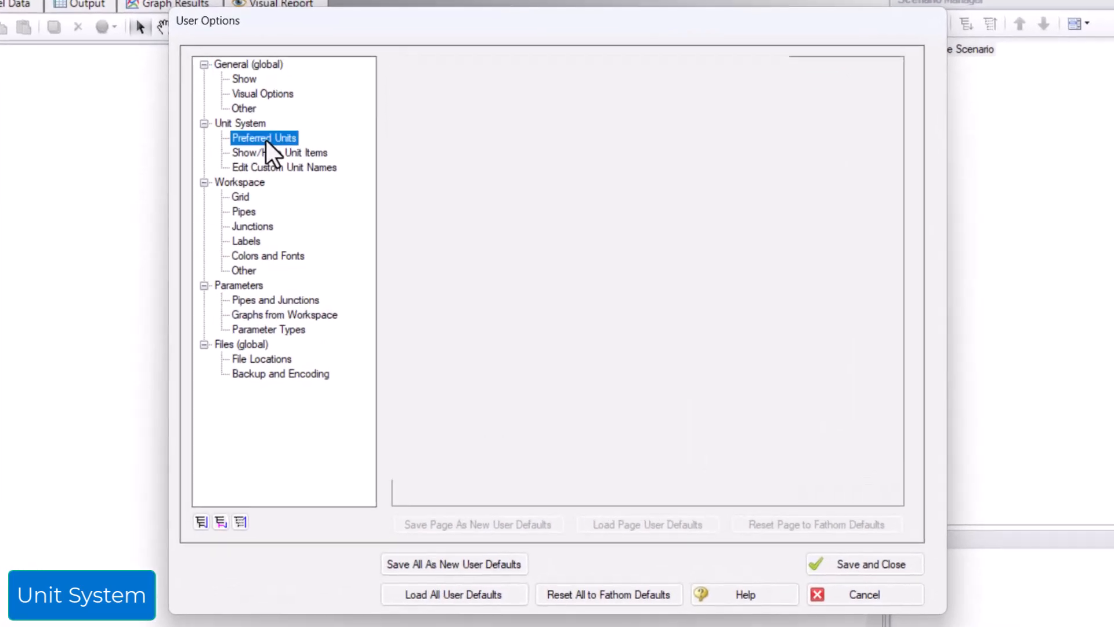
{"action": "left_click", "coordinate": [264, 138]}
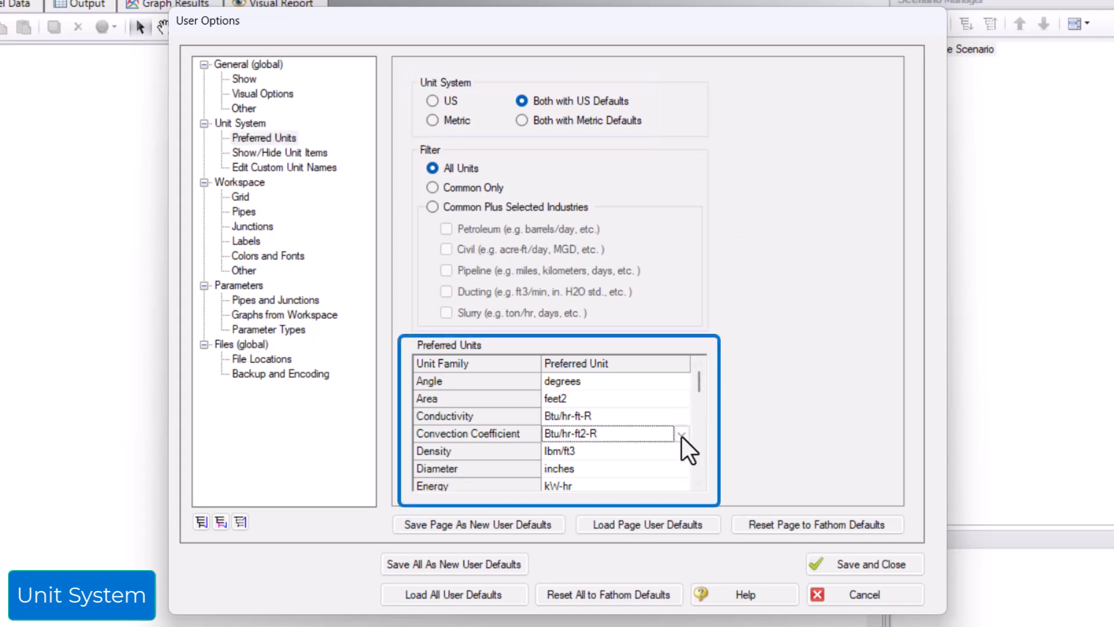
{"action": "left_click", "coordinate": [683, 433]}
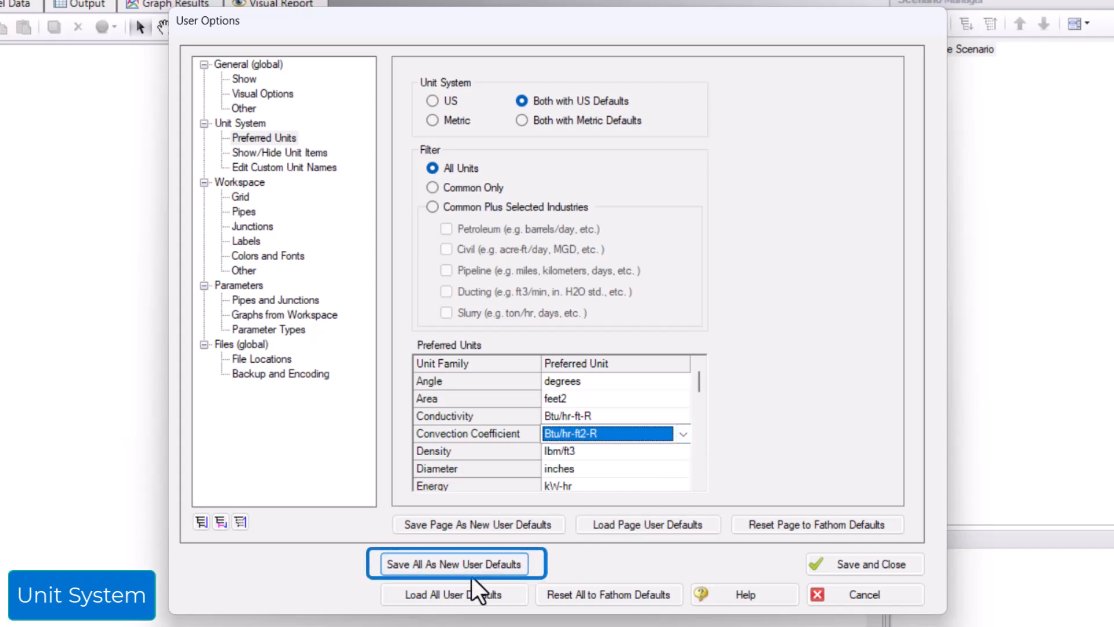
{"action": "left_click", "coordinate": [455, 564]}
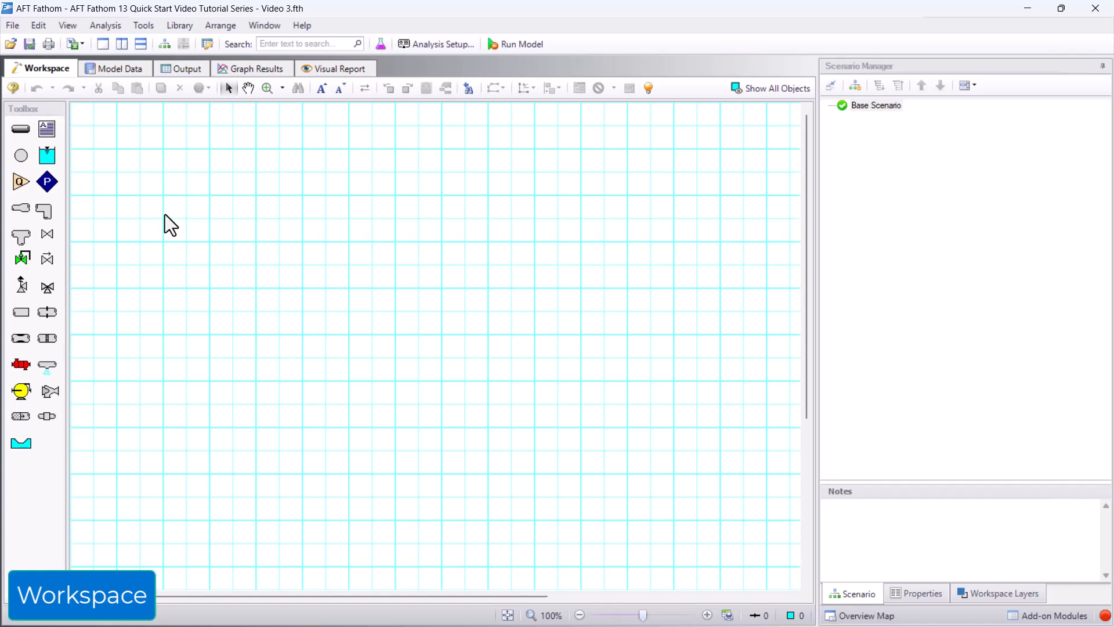
Turn off Show Grid in the Arrange menu
{"action": "left_click", "coordinate": [220, 25]}
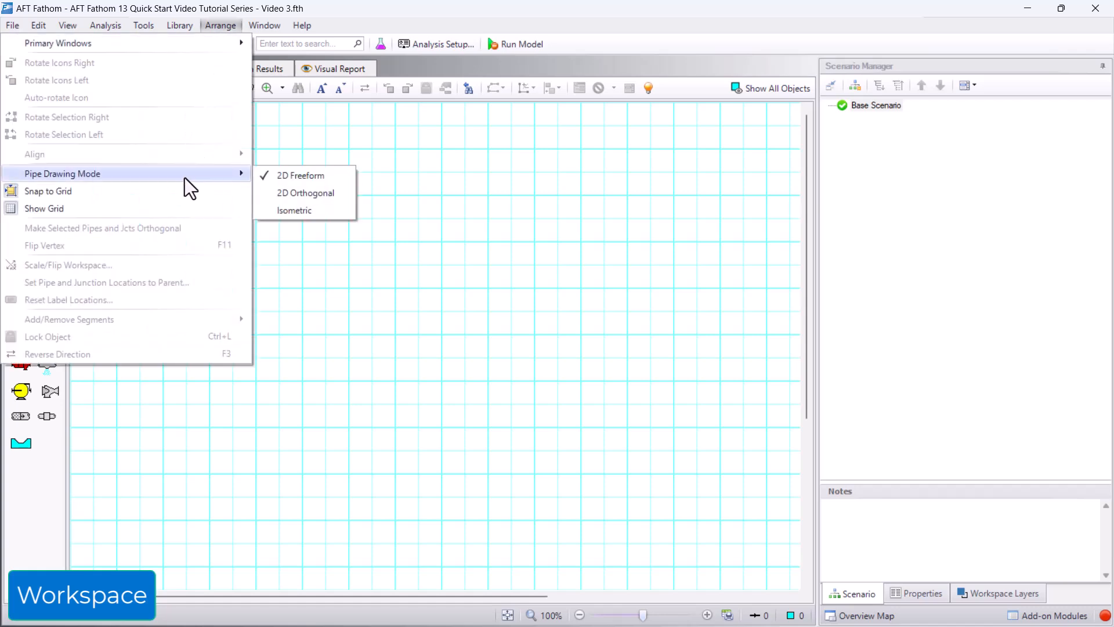
{"action": "mouse_move", "coordinate": [186, 214]}
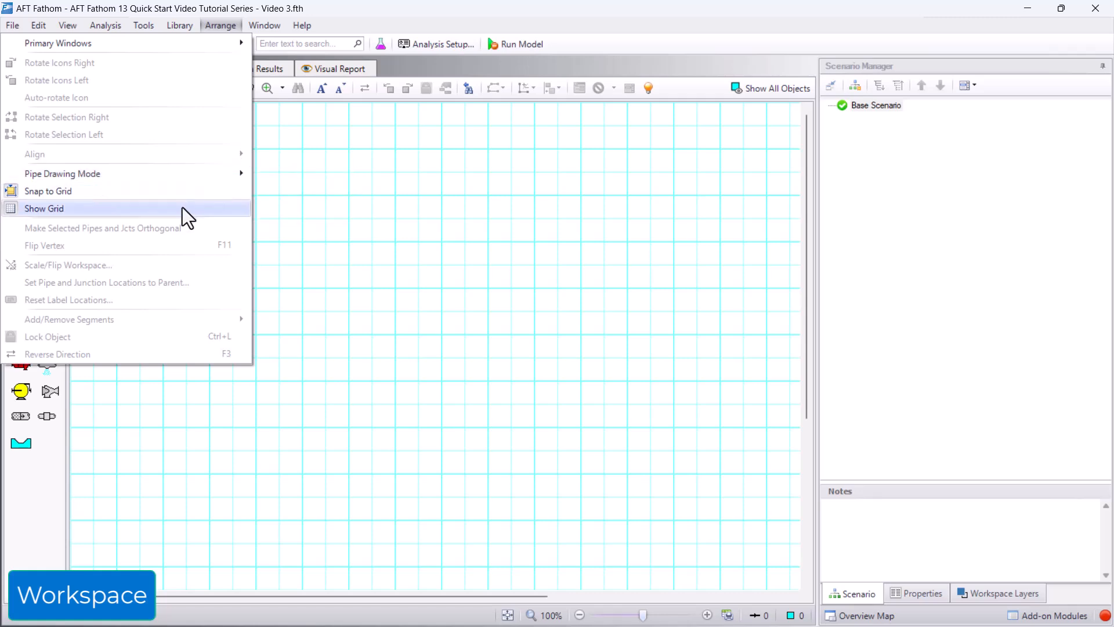
{"action": "left_click", "coordinate": [43, 208]}
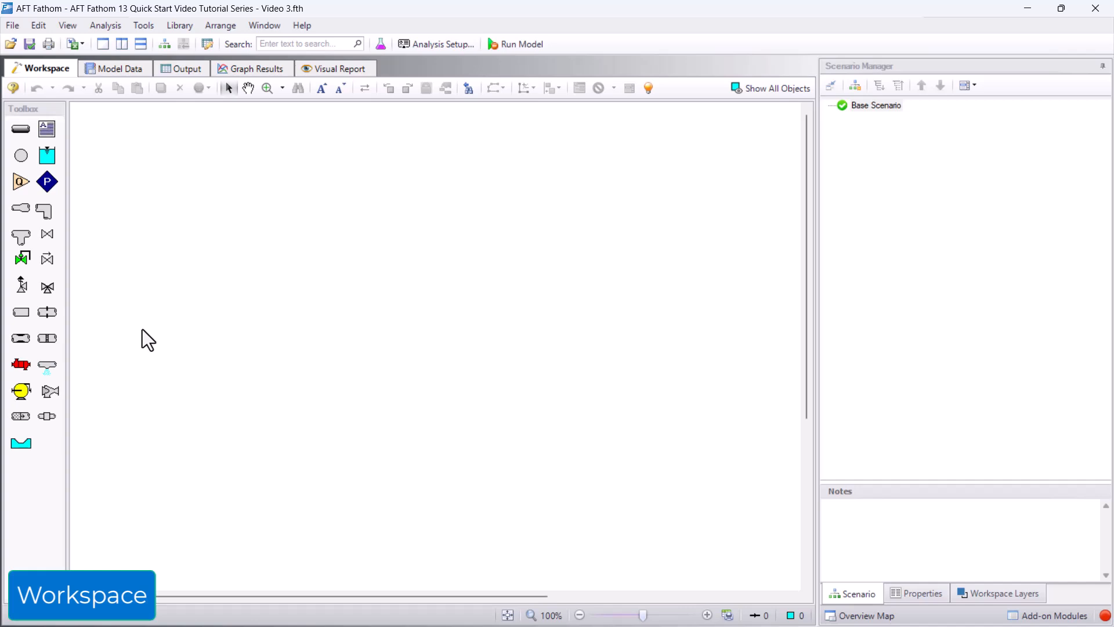
{"action": "mouse_move", "coordinate": [47, 258]}
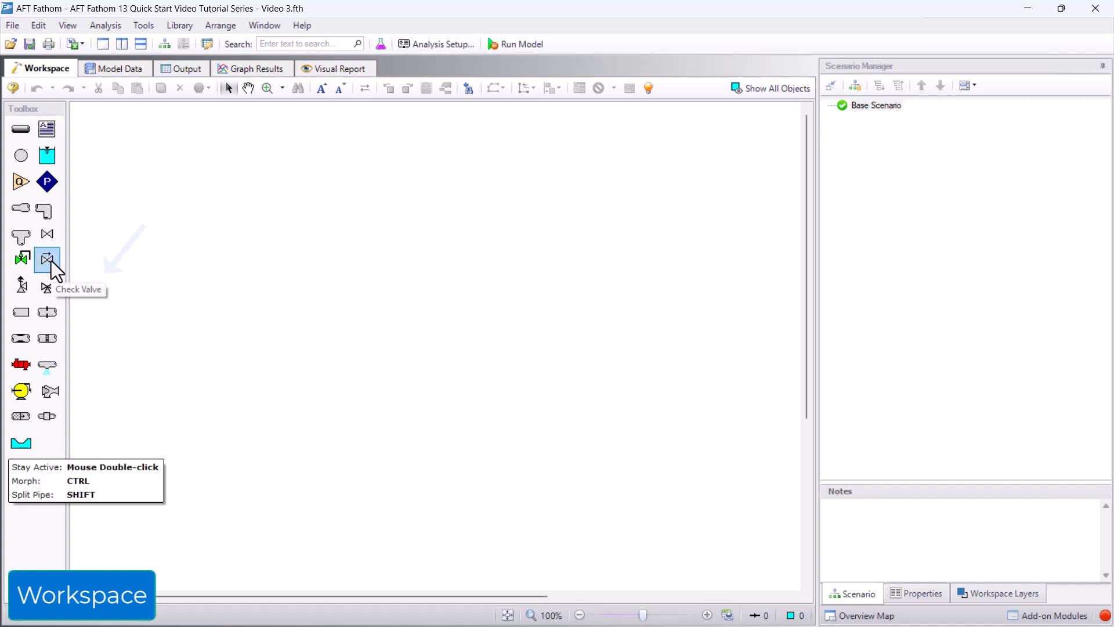
{"action": "mouse_move", "coordinate": [47, 286]}
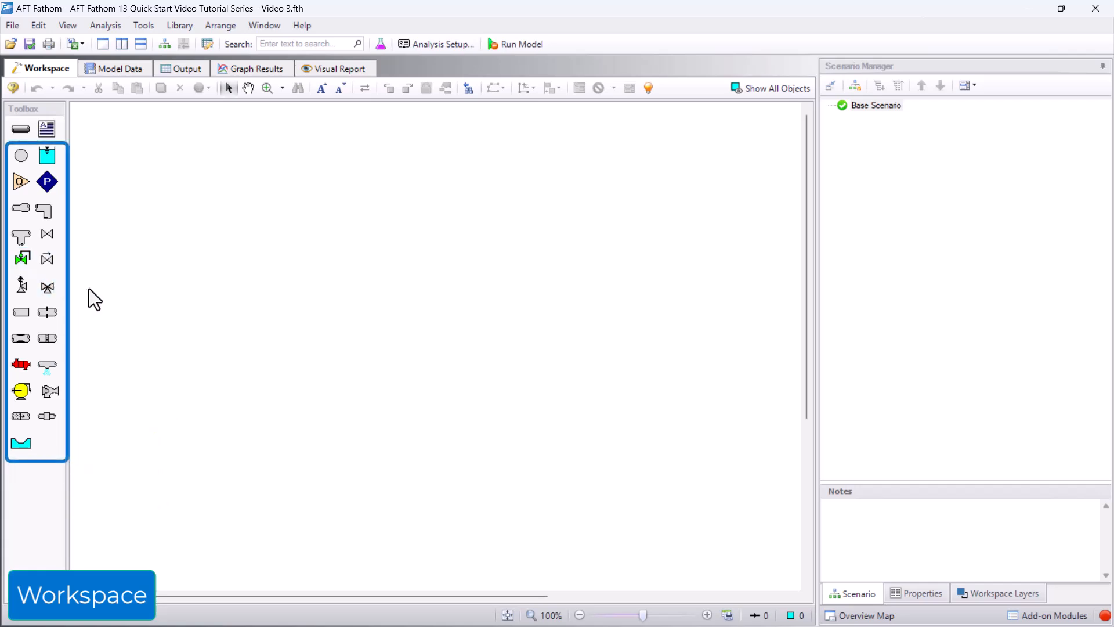
{"action": "mouse_move", "coordinate": [98, 303]}
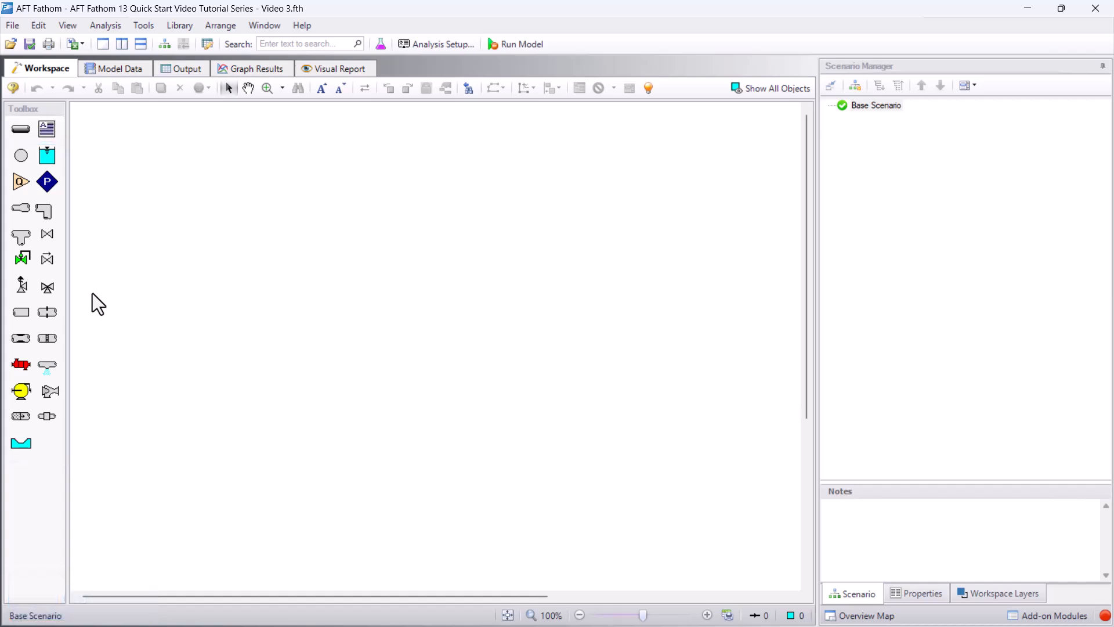
Place the first reservoir, J1, on the workspace
{"action": "left_click", "coordinate": [47, 156]}
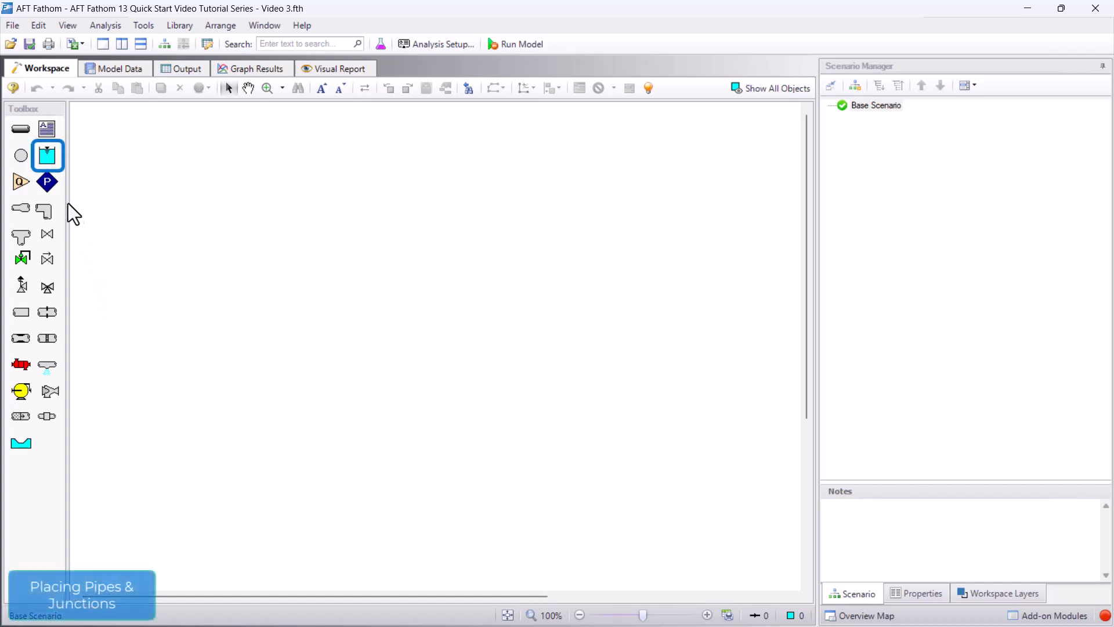
{"action": "left_click", "coordinate": [148, 224]}
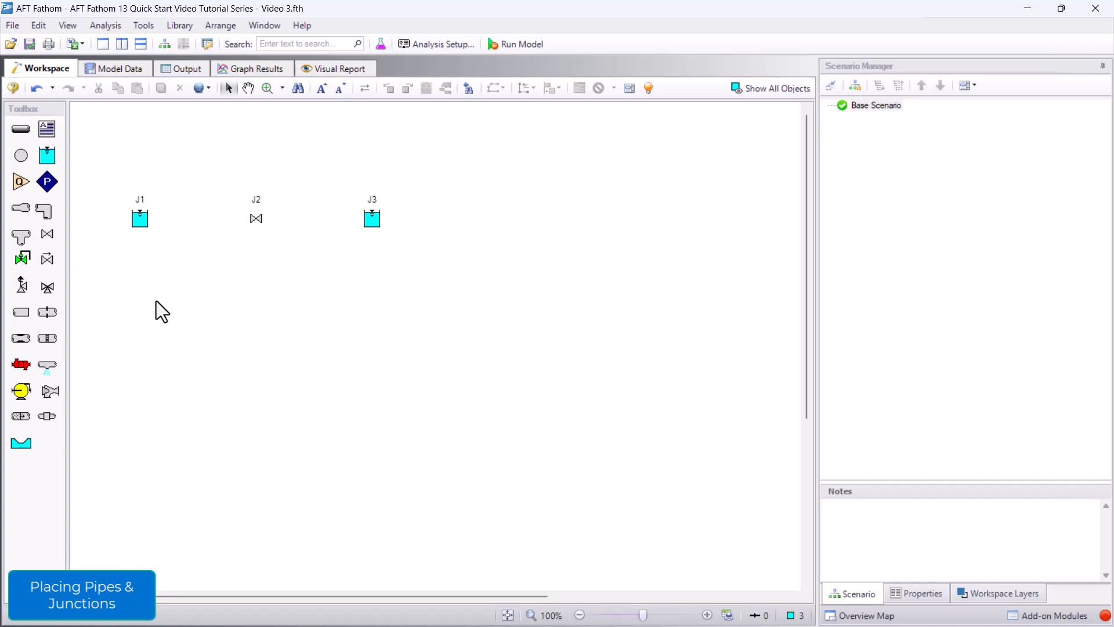
{"action": "mouse_move", "coordinate": [19, 129]}
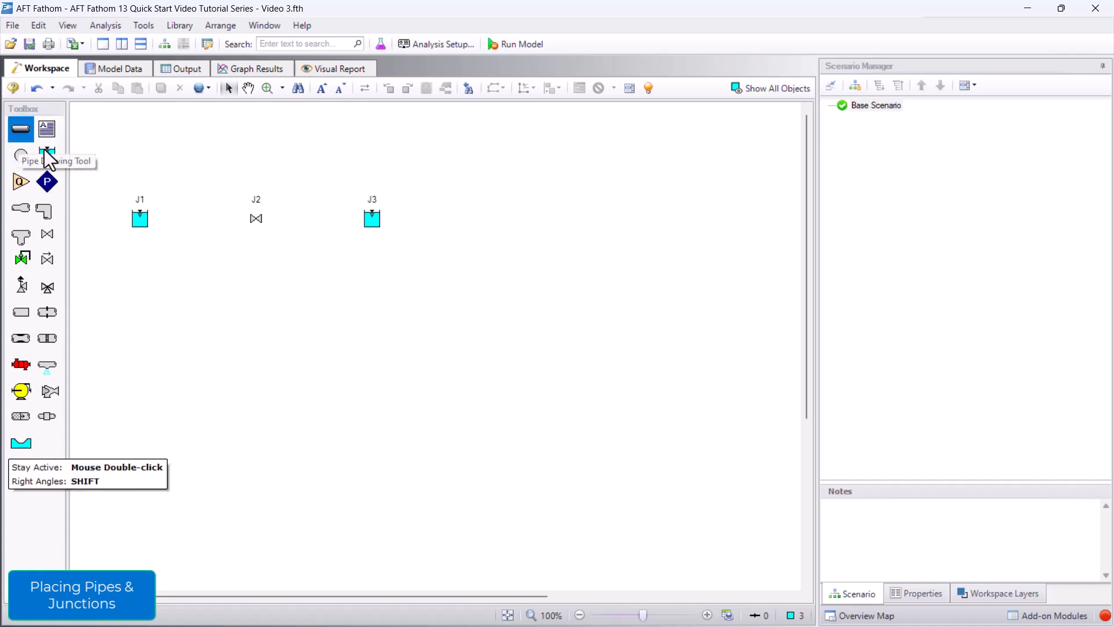
Draw pipe P1 from reservoir J1 to valve J2
{"action": "left_click_drag", "start_coordinate": [139, 218], "coordinate": [334, 218]}
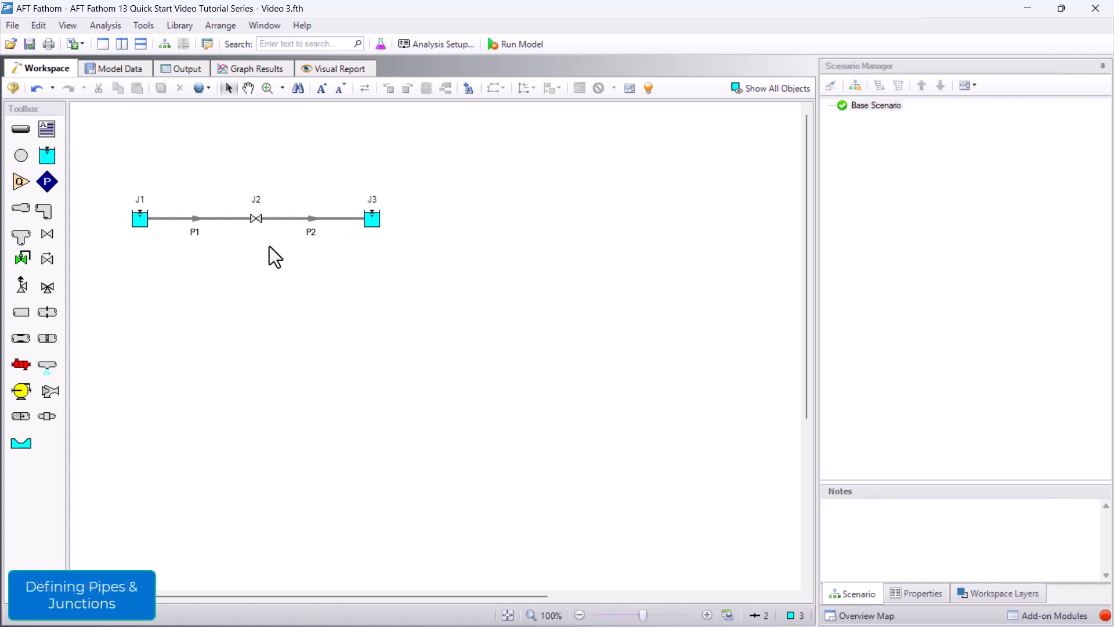
{"action": "mouse_move", "coordinate": [626, 103]}
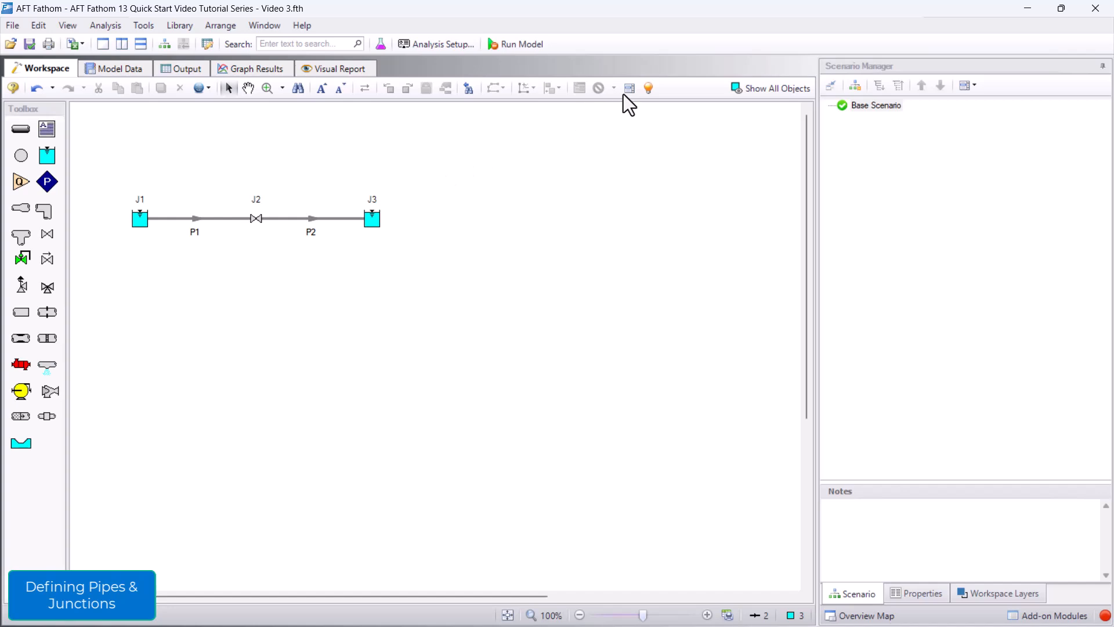
Show the undefined pipes and junctions list and select reservoir J1
{"action": "left_click", "coordinate": [629, 87]}
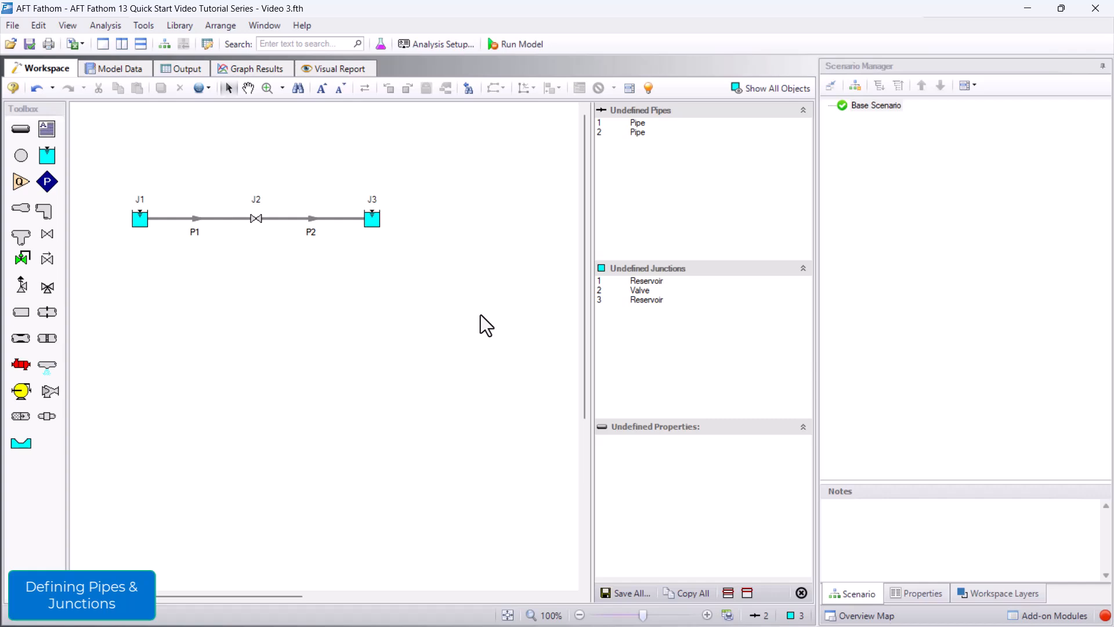
{"action": "left_click", "coordinate": [139, 219]}
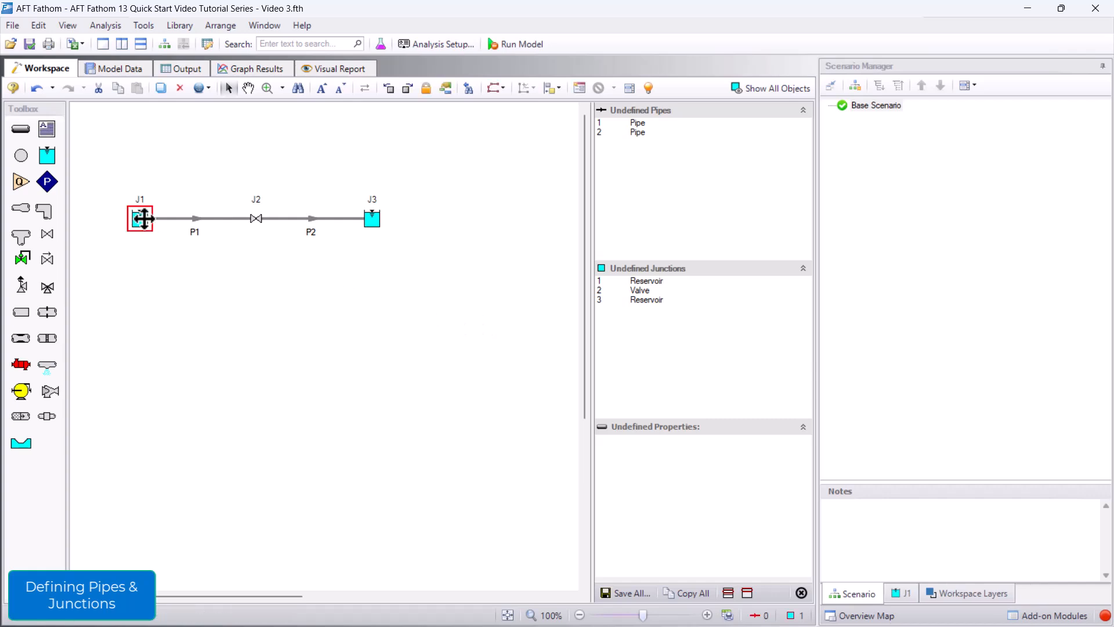
Set reservoir J1's liquid surface elevation to 50 feet
{"action": "double_click", "coordinate": [139, 218]}
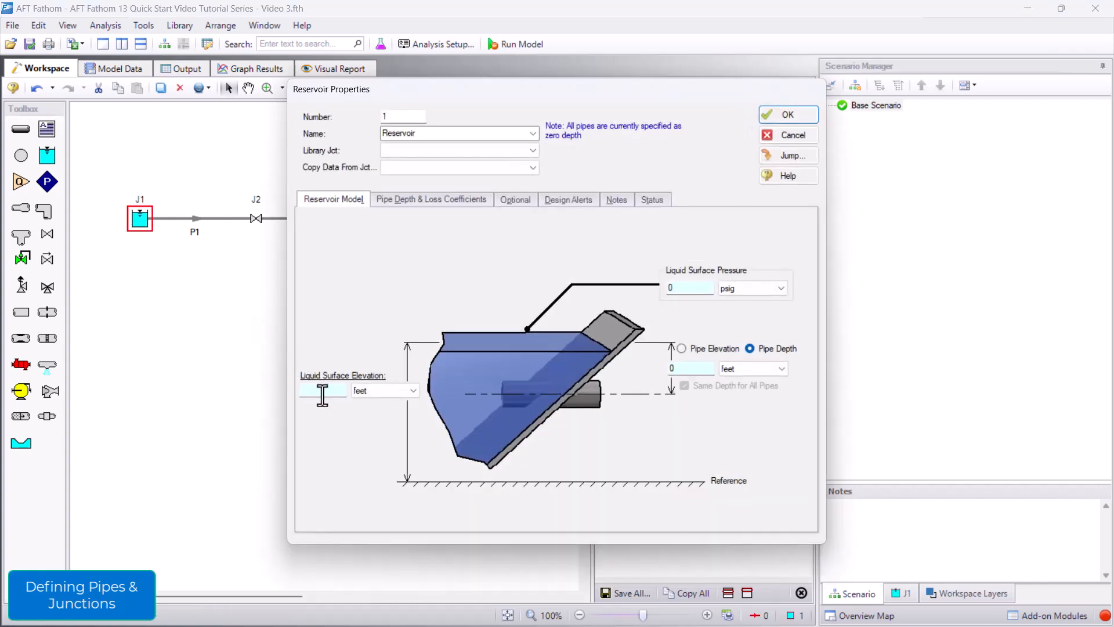
{"action": "type", "text": "50"}
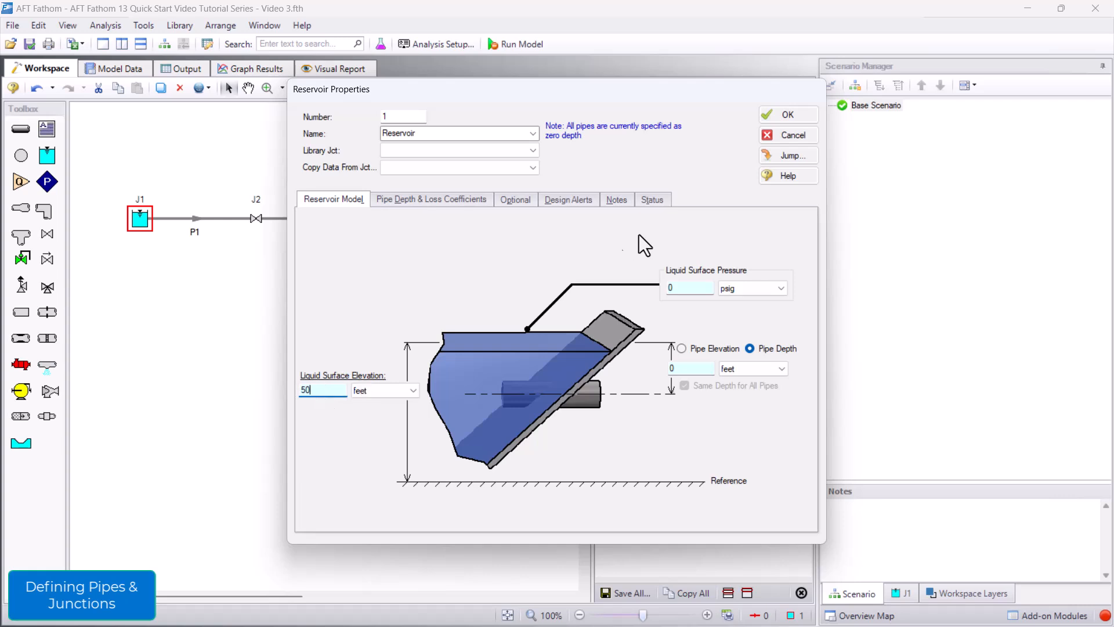
{"action": "left_click", "coordinate": [787, 115]}
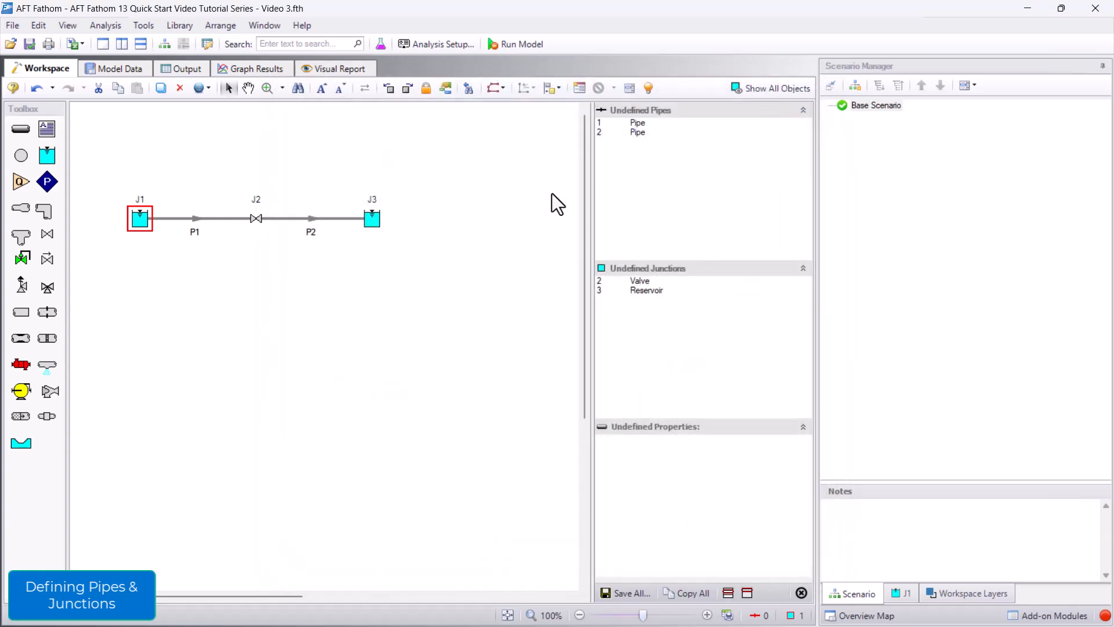
{"action": "mouse_move", "coordinate": [268, 281]}
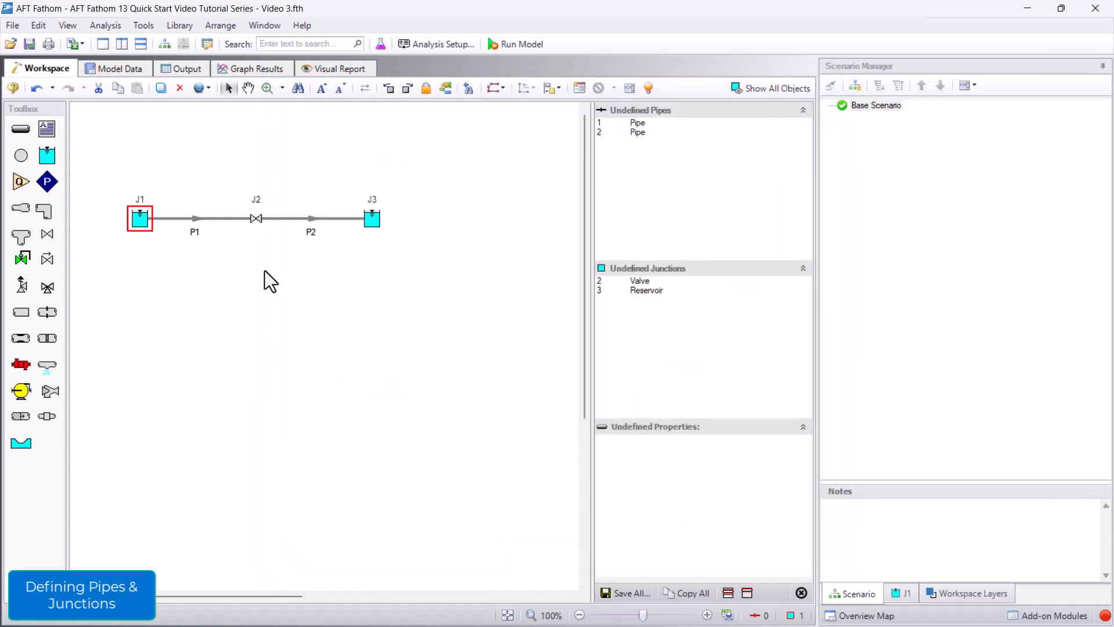
Give valve J2 a 15-foot elevation and a K Factor loss of 50
{"action": "left_click", "coordinate": [255, 218]}
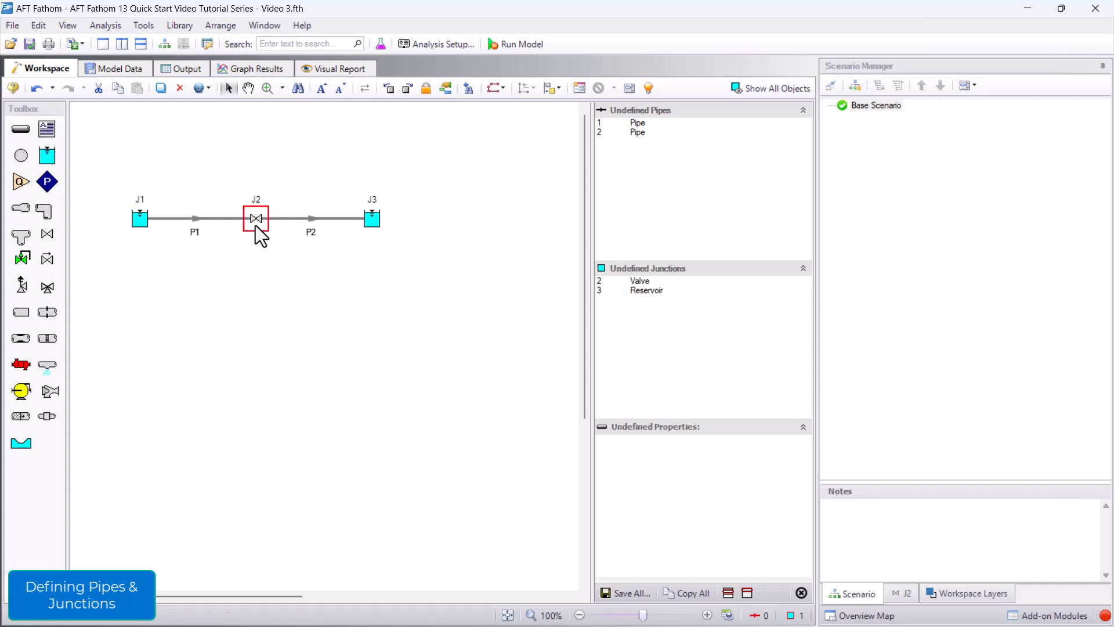
{"action": "double_click", "coordinate": [255, 218]}
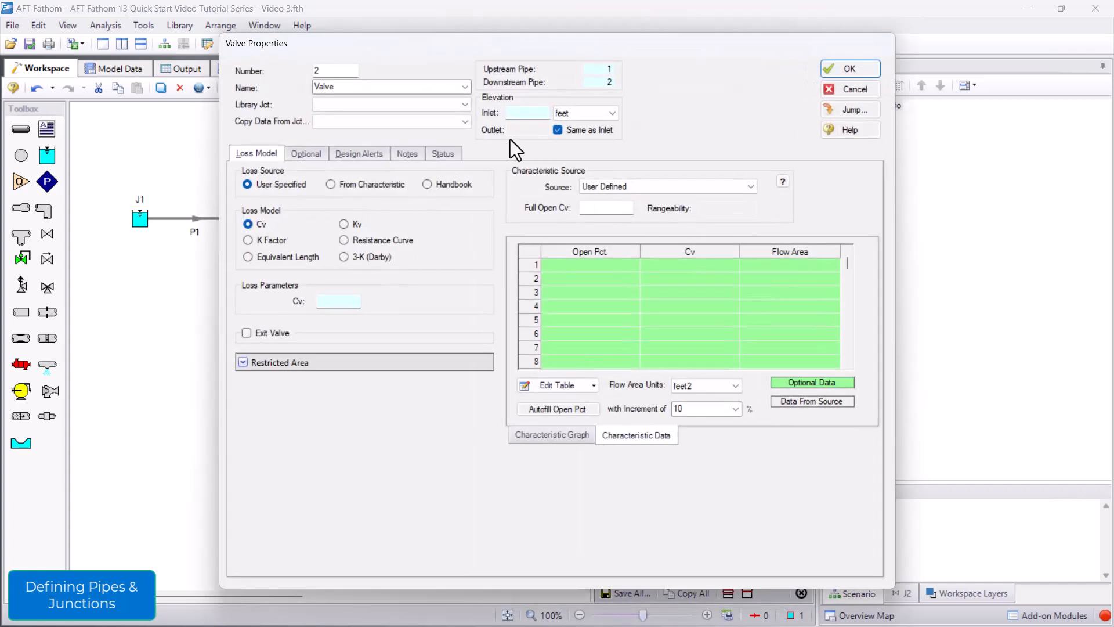
{"action": "type", "text": "1"}
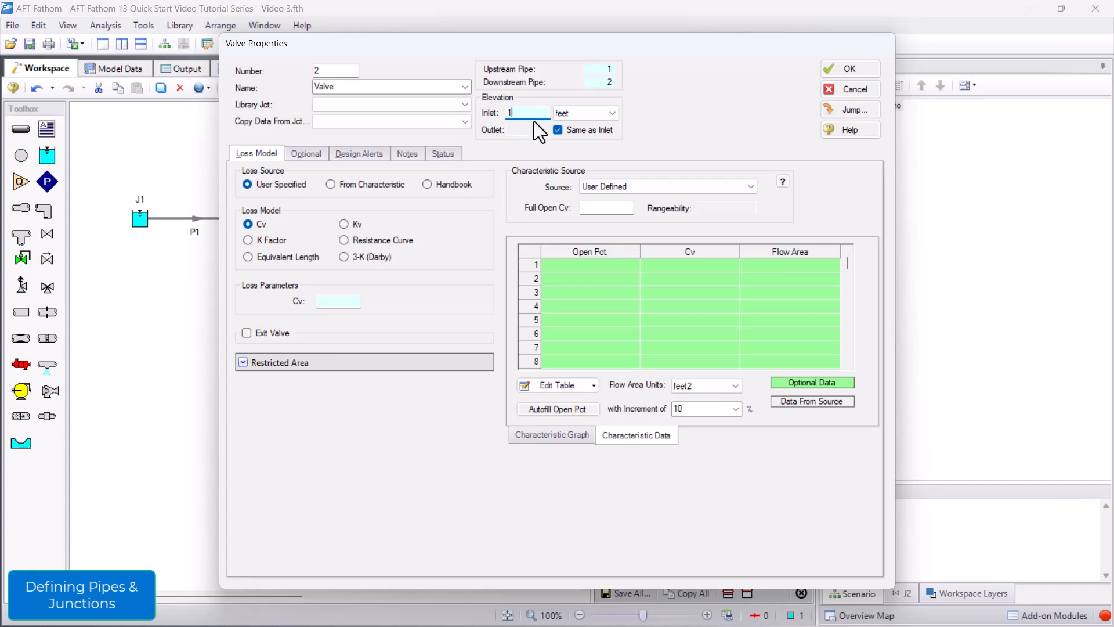
{"action": "type", "text": "5"}
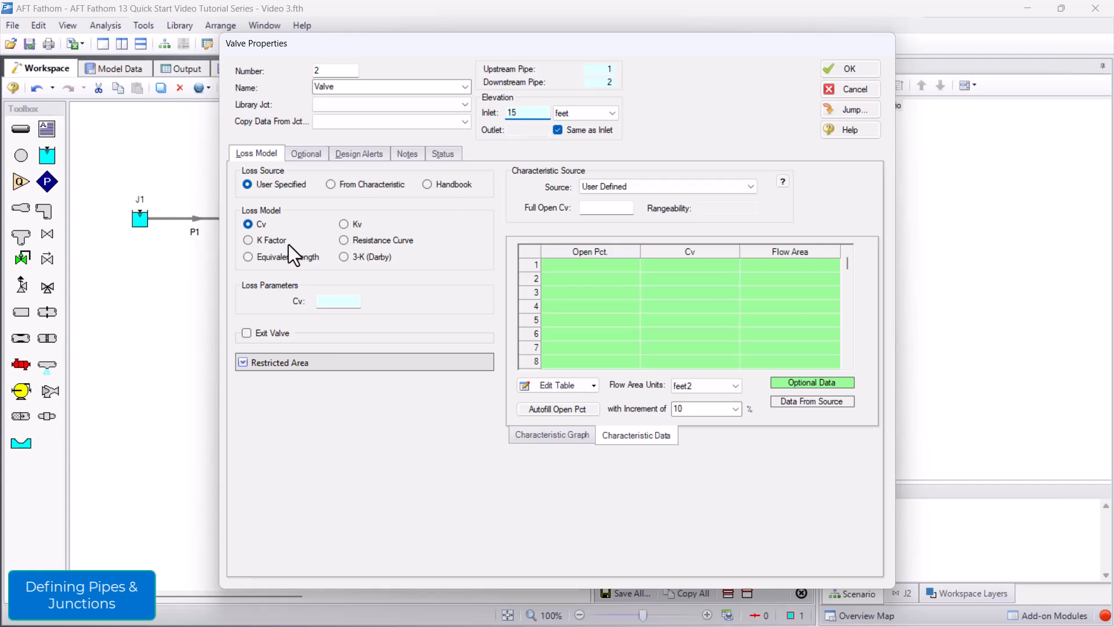
{"action": "left_click", "coordinate": [248, 241]}
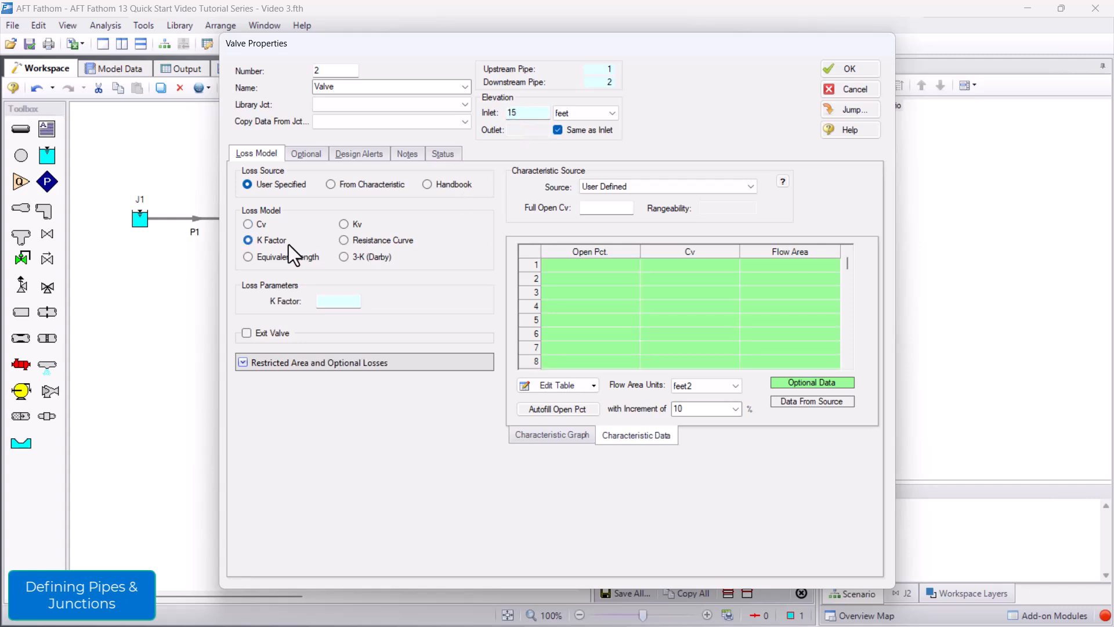
{"action": "type", "text": "5"}
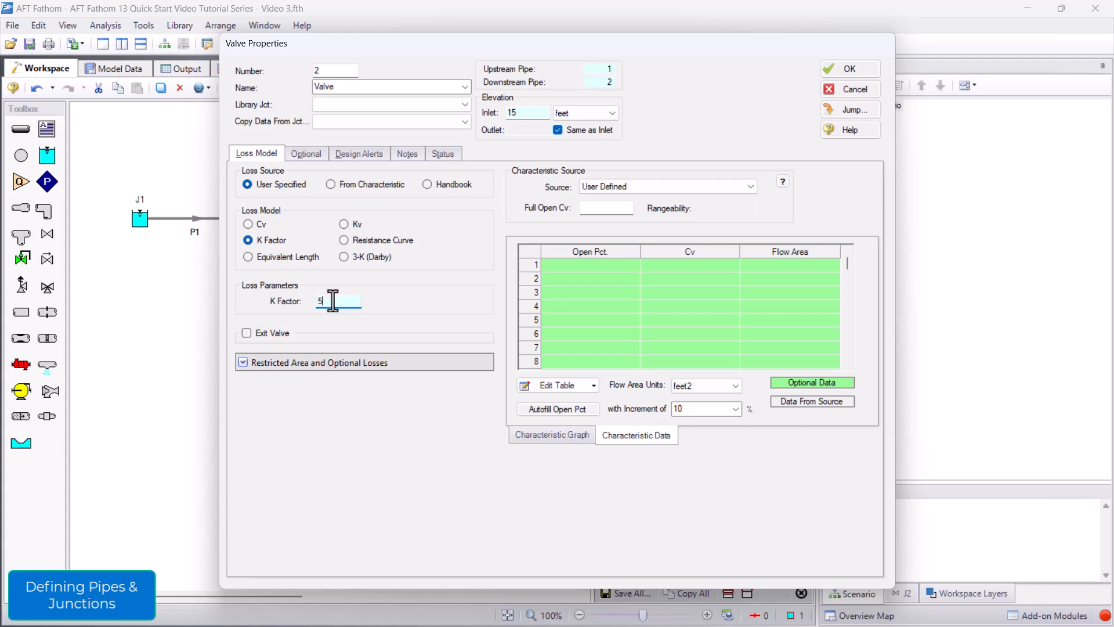
{"action": "type", "text": "0"}
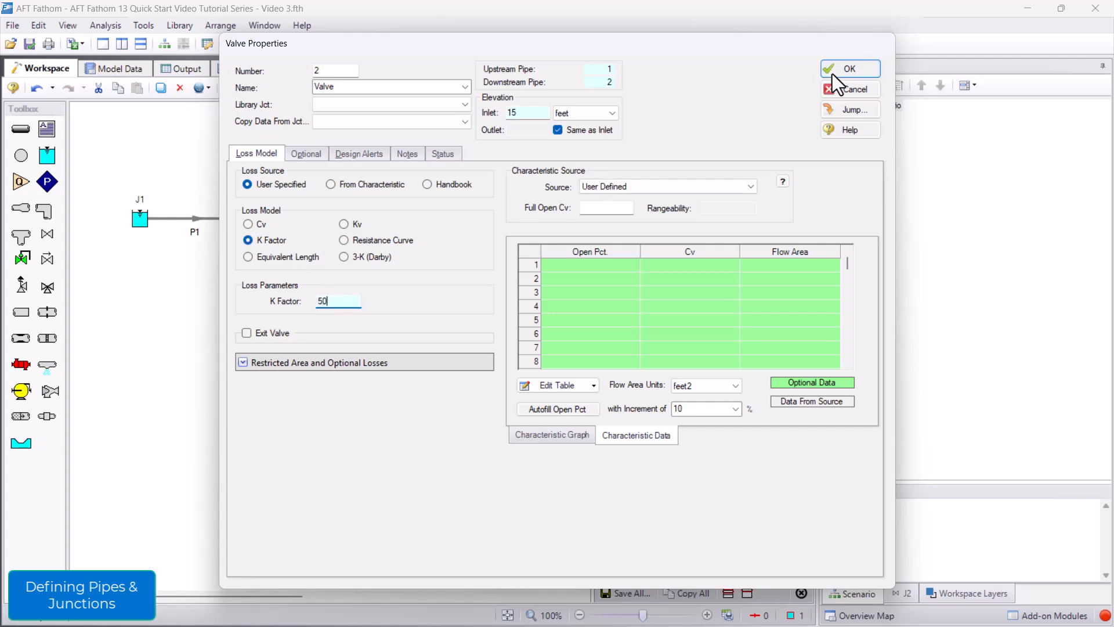
{"action": "left_click", "coordinate": [849, 68]}
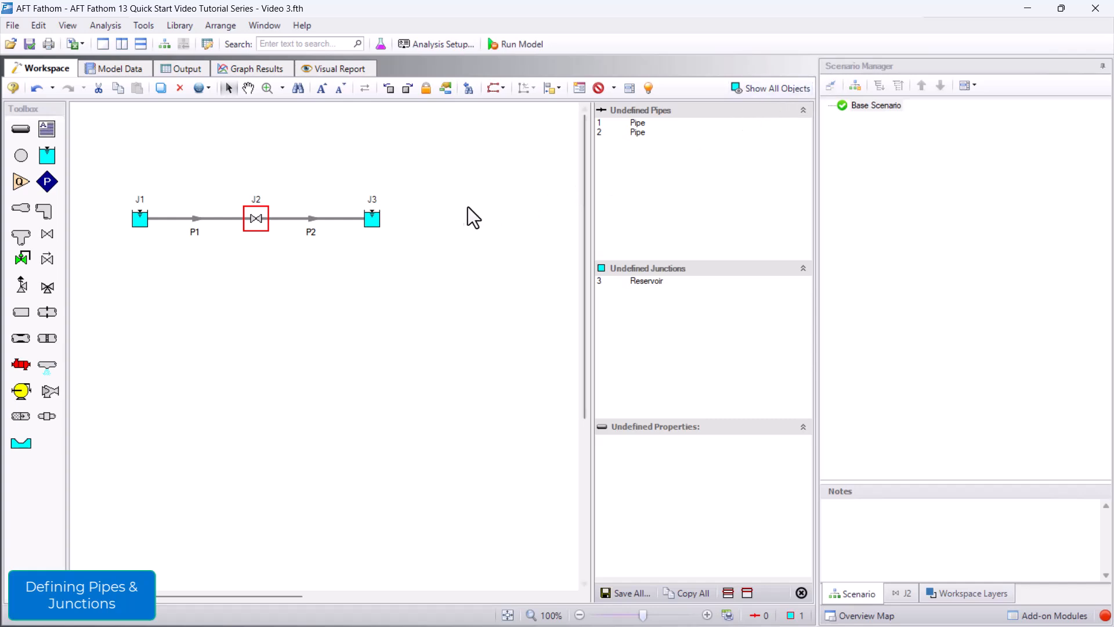
Set reservoir J3's liquid surface elevation to 20 feet
{"action": "double_click", "coordinate": [371, 217]}
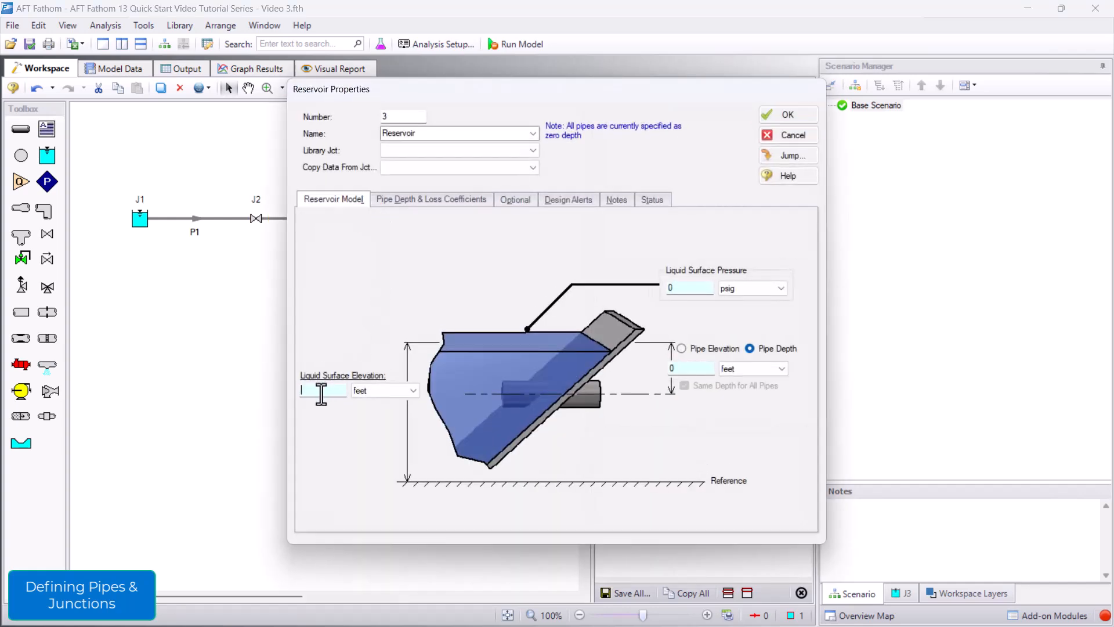
{"action": "type", "text": "20"}
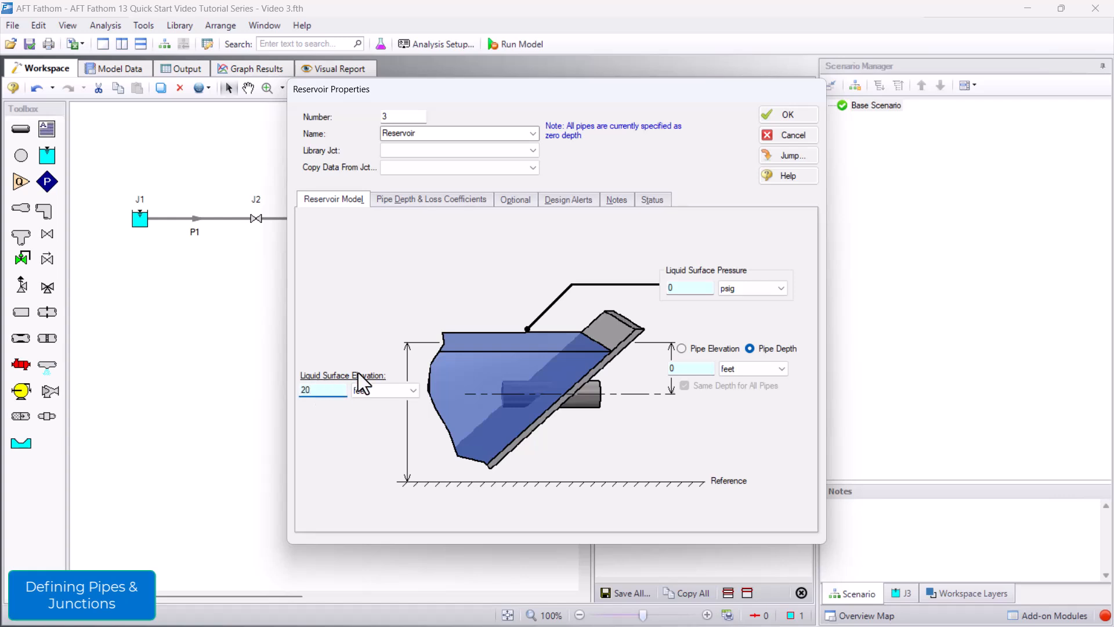
{"action": "left_click", "coordinate": [789, 114]}
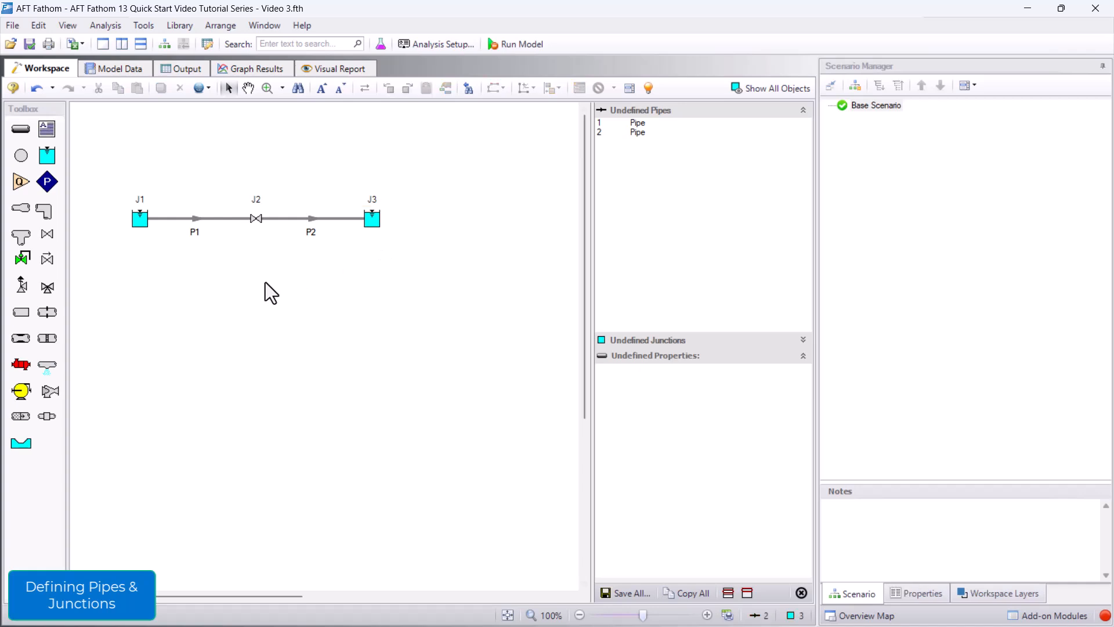
Make pipe P1 a 12-inch Steel - ANSI pipe, 400 feet long
{"action": "left_click", "coordinate": [195, 218]}
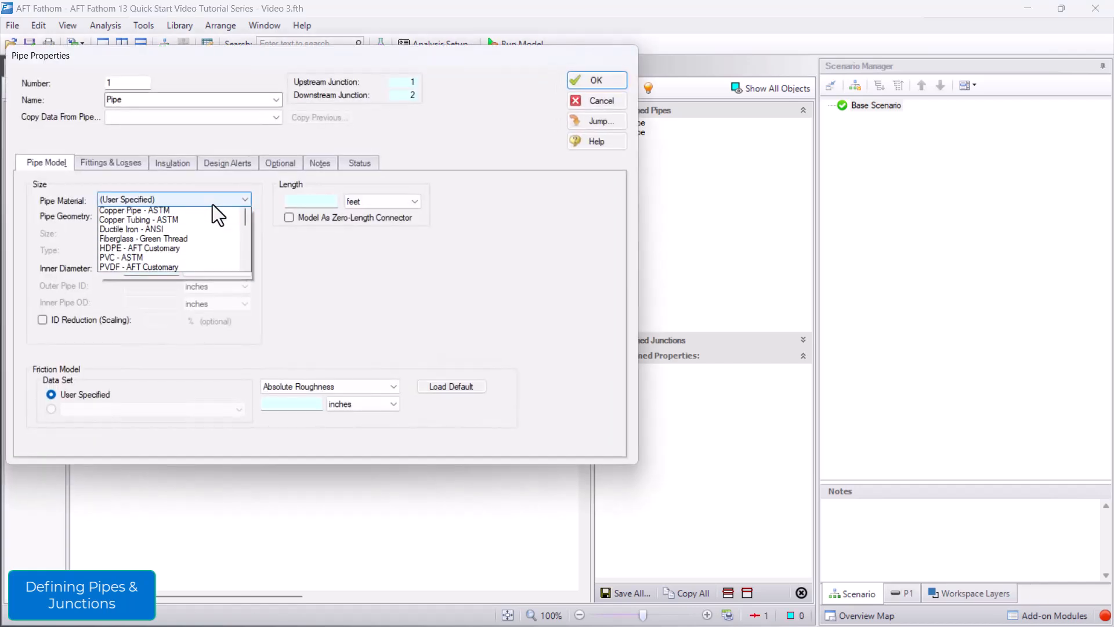
{"action": "scroll", "scroll_direction": "down", "scroll_amount": 3}
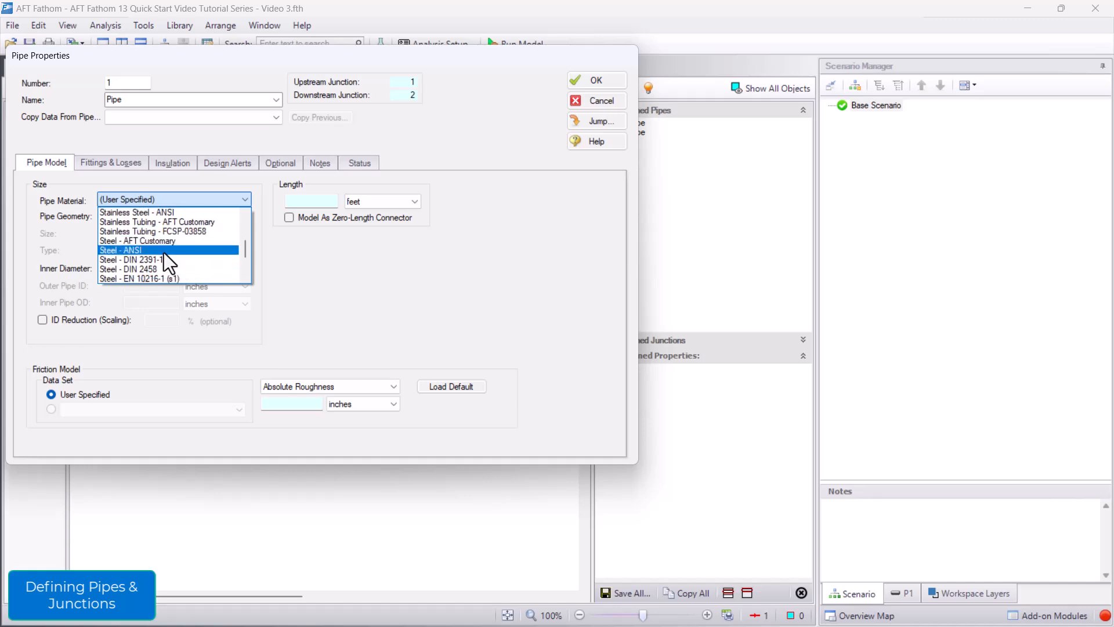
{"action": "left_click", "coordinate": [136, 249]}
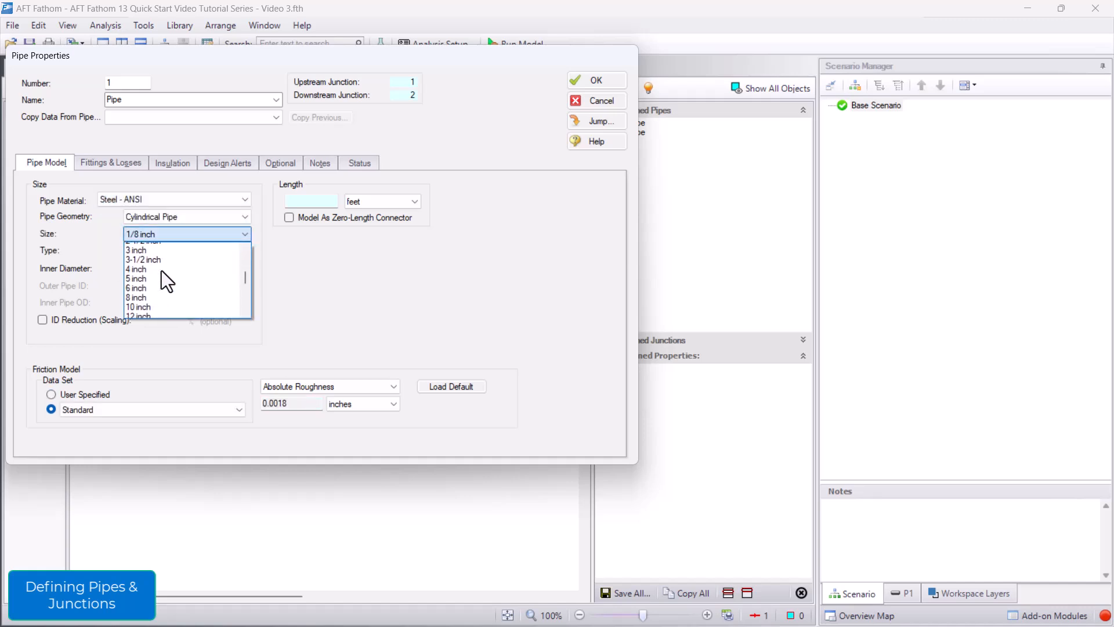
{"action": "left_click", "coordinate": [139, 315]}
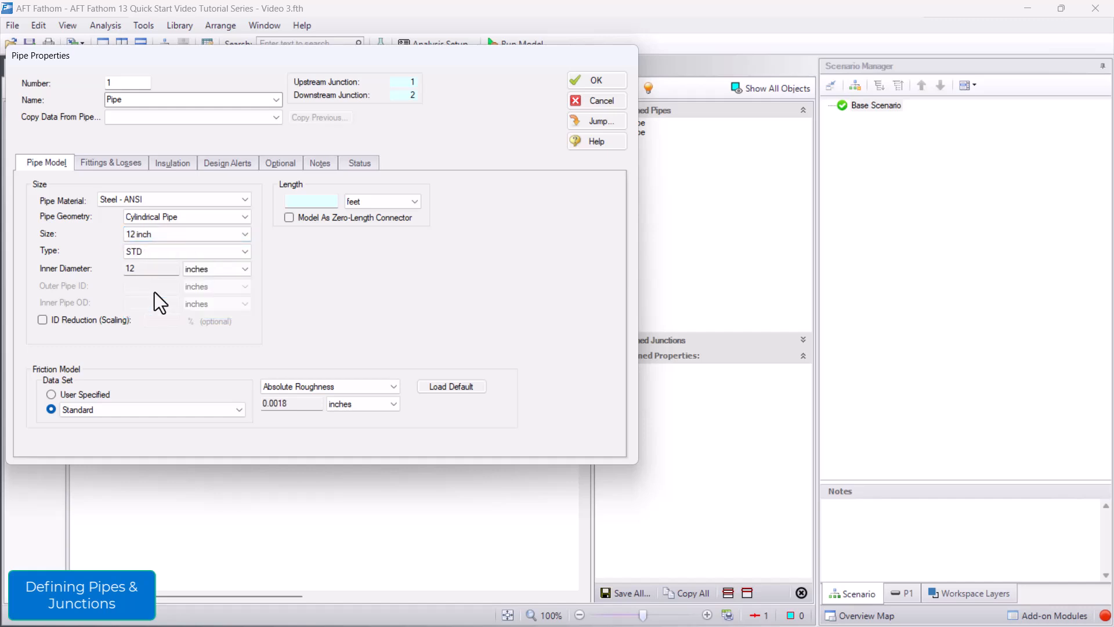
{"action": "mouse_move", "coordinate": [186, 281]}
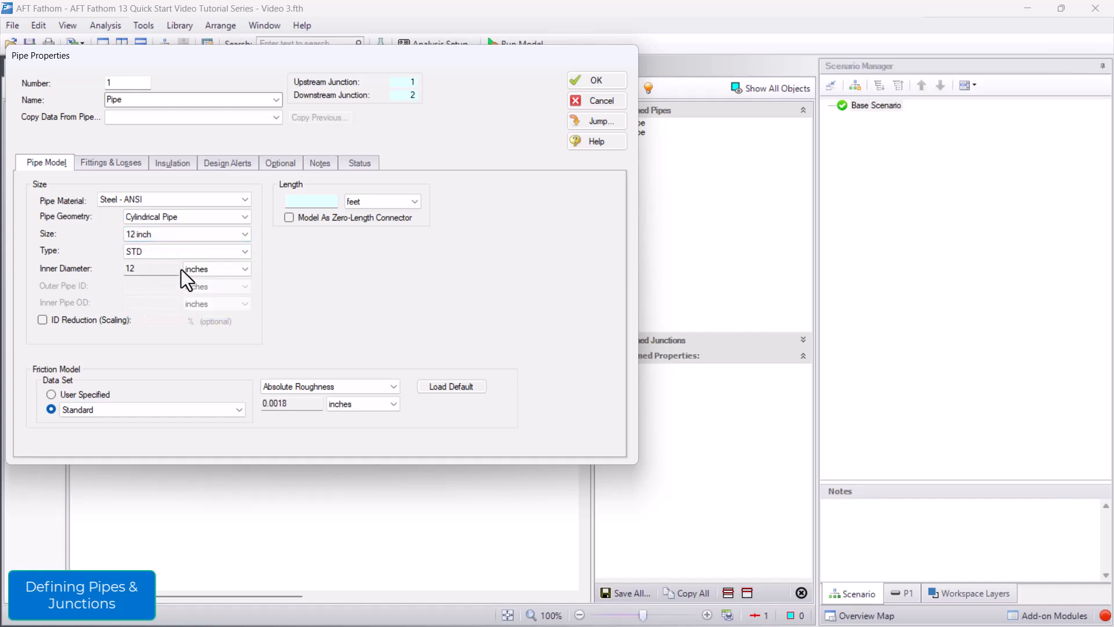
{"action": "type", "text": "400"}
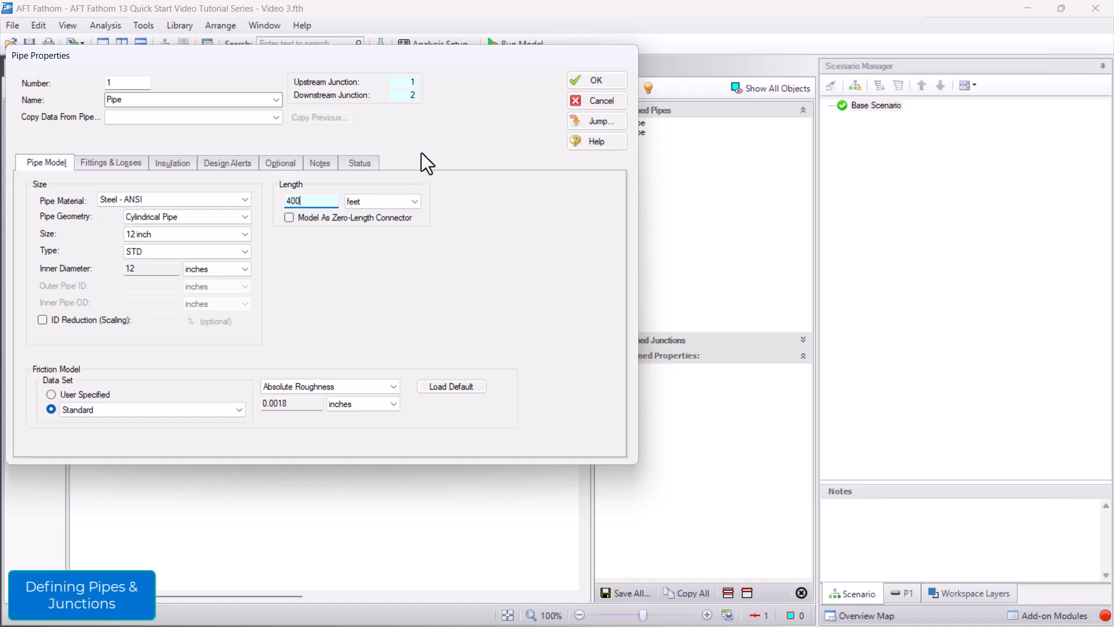
{"action": "left_click", "coordinate": [596, 80]}
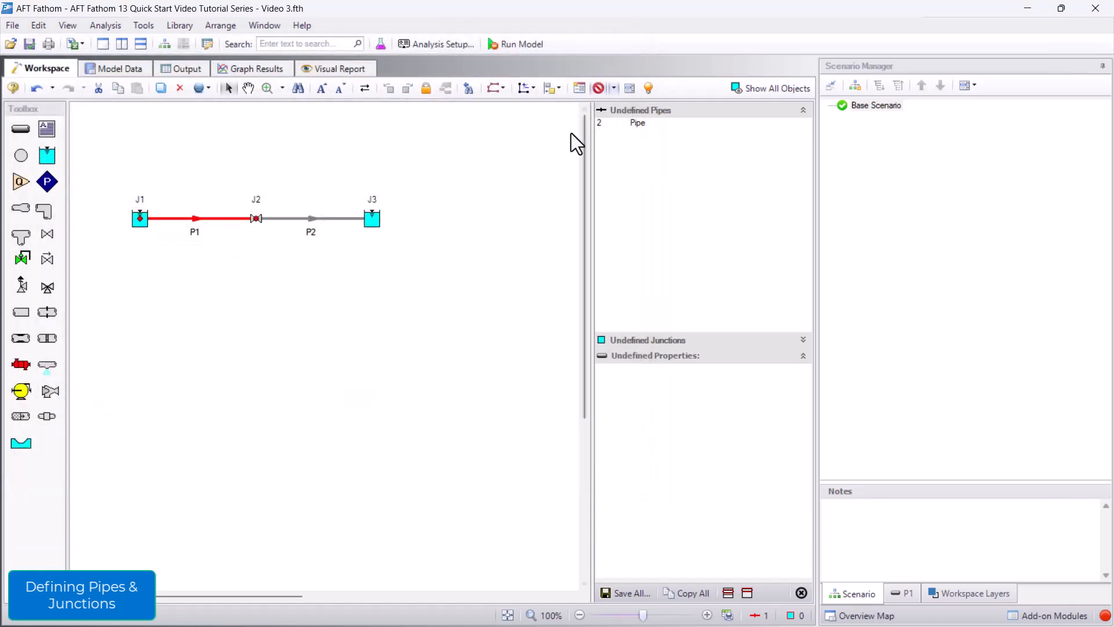
{"action": "mouse_move", "coordinate": [314, 227]}
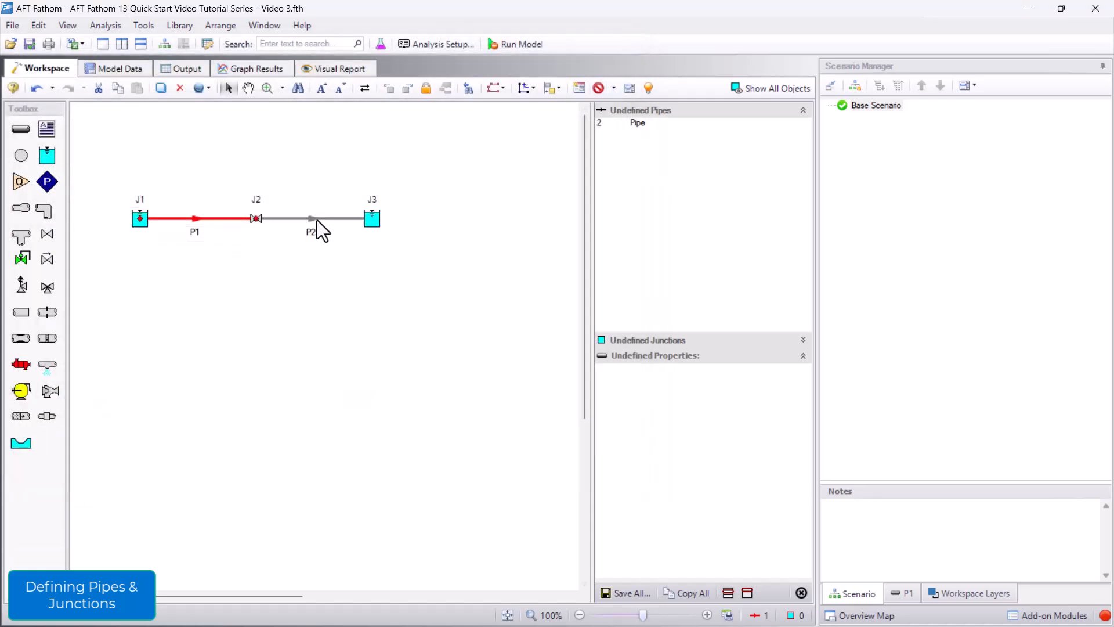
Set pipe P2's length to 250 feet
{"action": "double_click", "coordinate": [310, 218]}
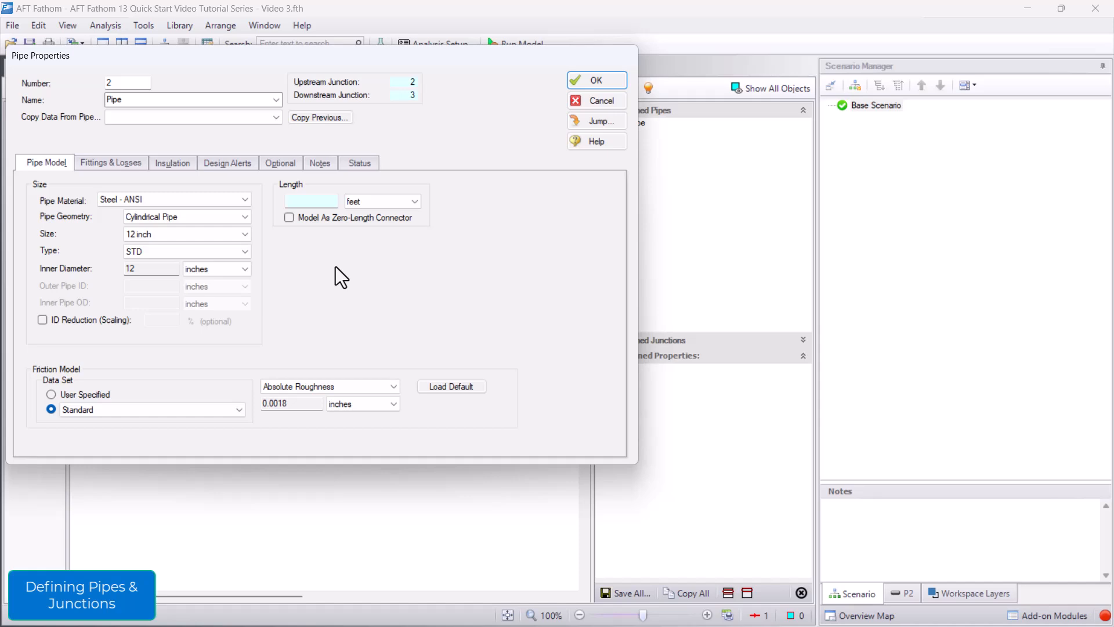
{"action": "left_click", "coordinate": [311, 201]}
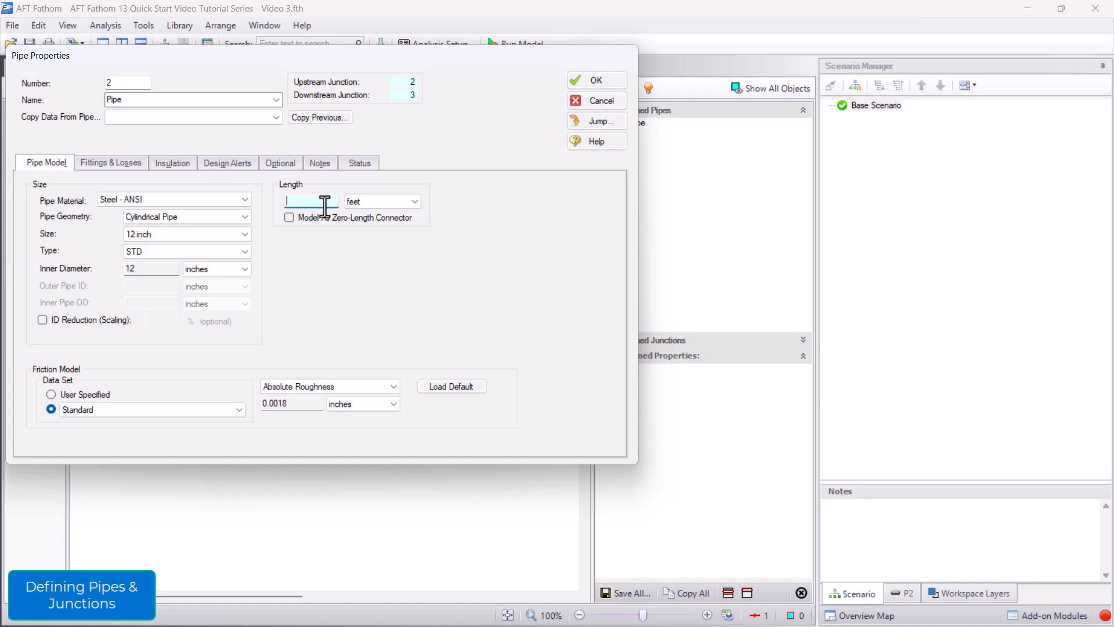
{"action": "type", "text": "250"}
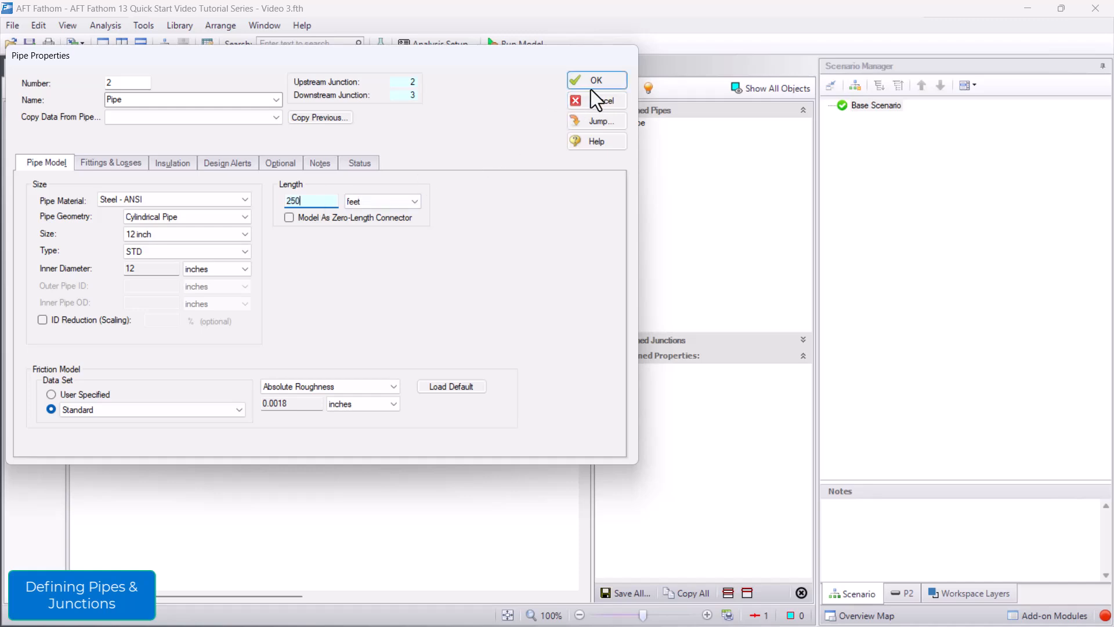
{"action": "left_click", "coordinate": [596, 81]}
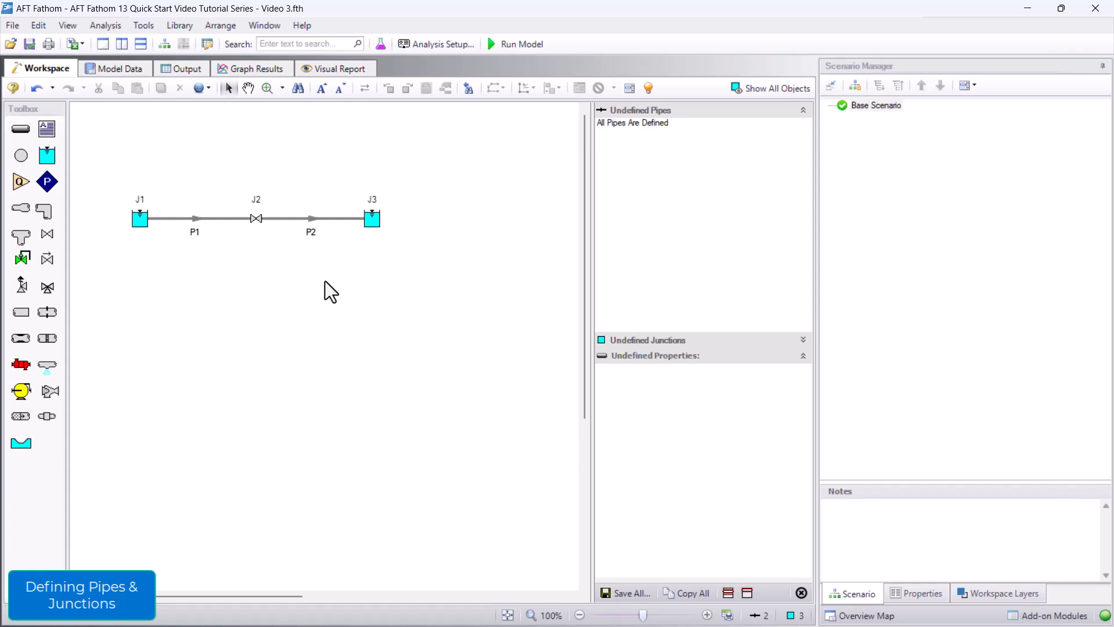
{"action": "left_click", "coordinate": [310, 218]}
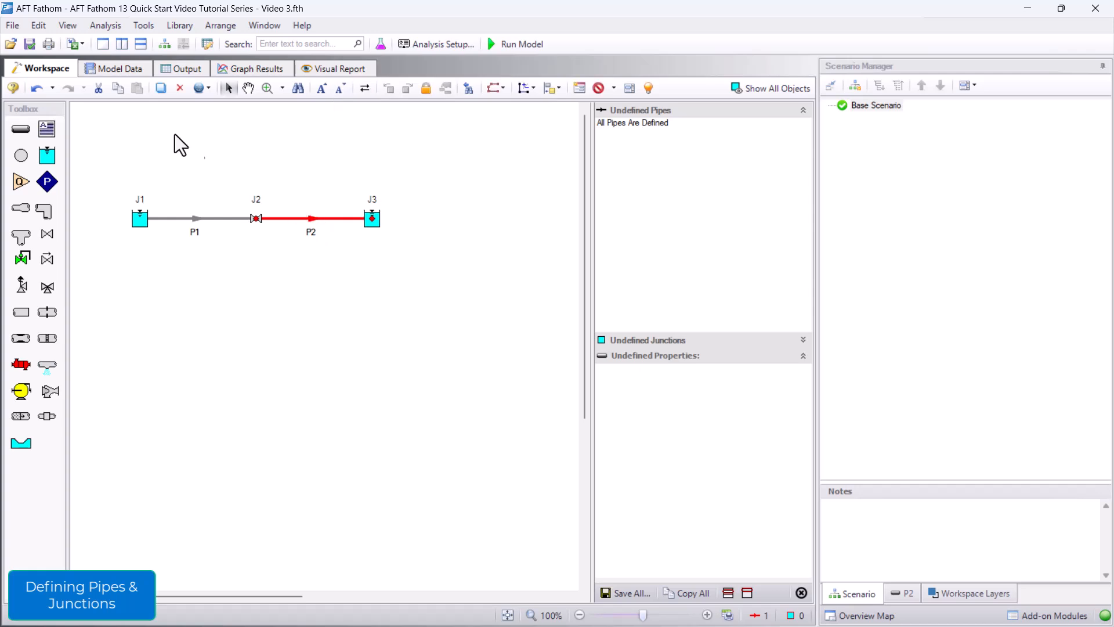
Show the Model Data tables listing both pipes' lengths and both reservoirs' elevations
{"action": "left_click", "coordinate": [120, 69]}
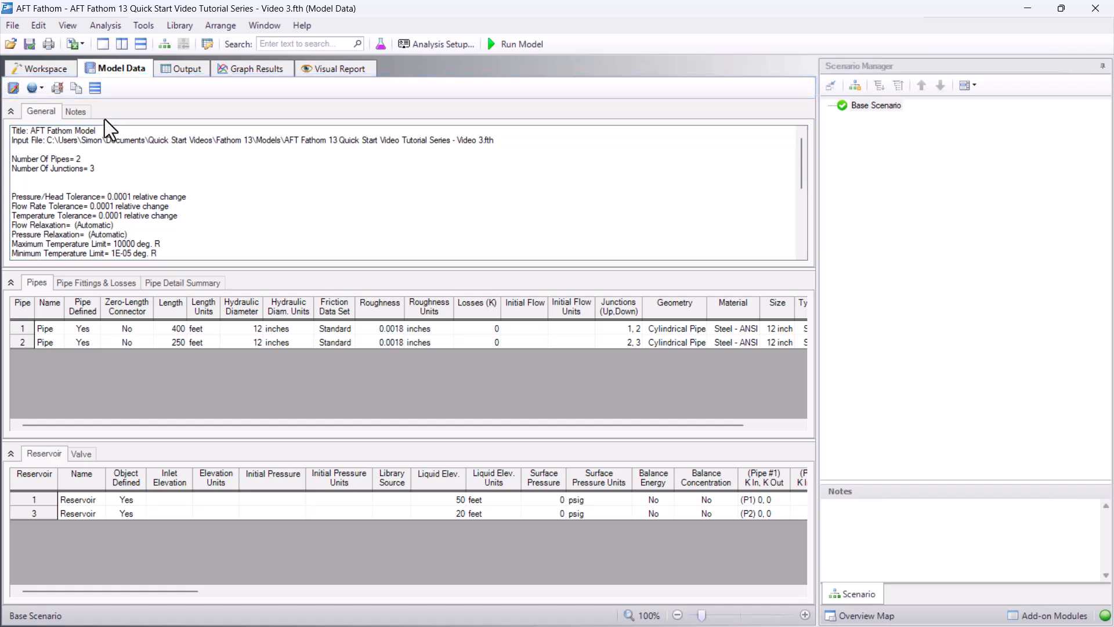
{"action": "mouse_move", "coordinate": [13, 89]}
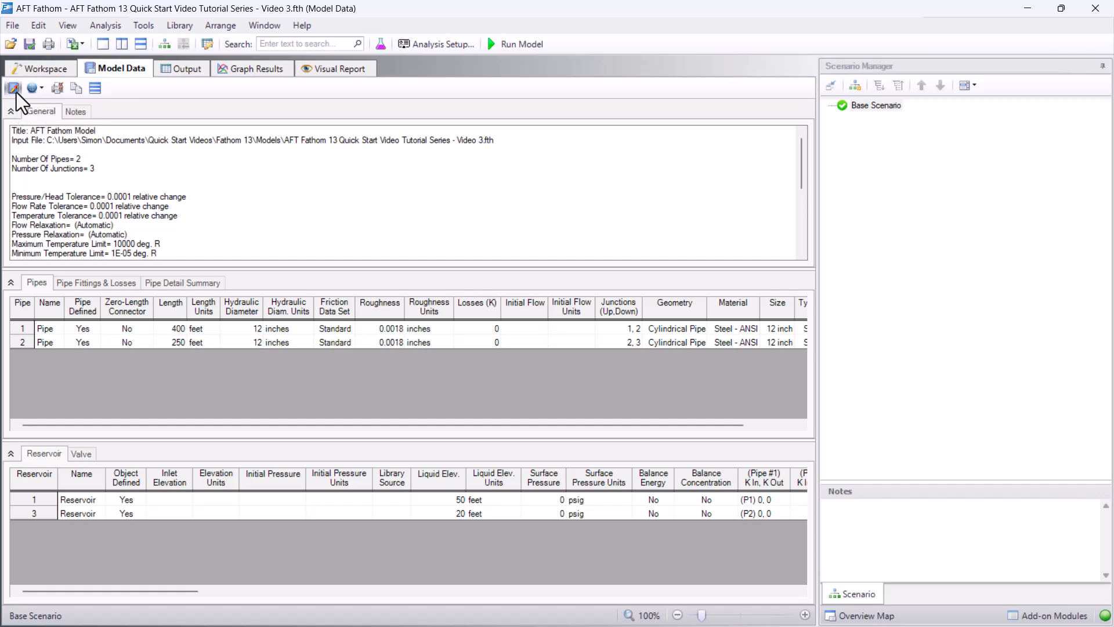
Review Model Data Control's Show Selected Pipes/Junctions, Scenario Format and Other tabs, then close it
{"action": "left_click", "coordinate": [15, 88]}
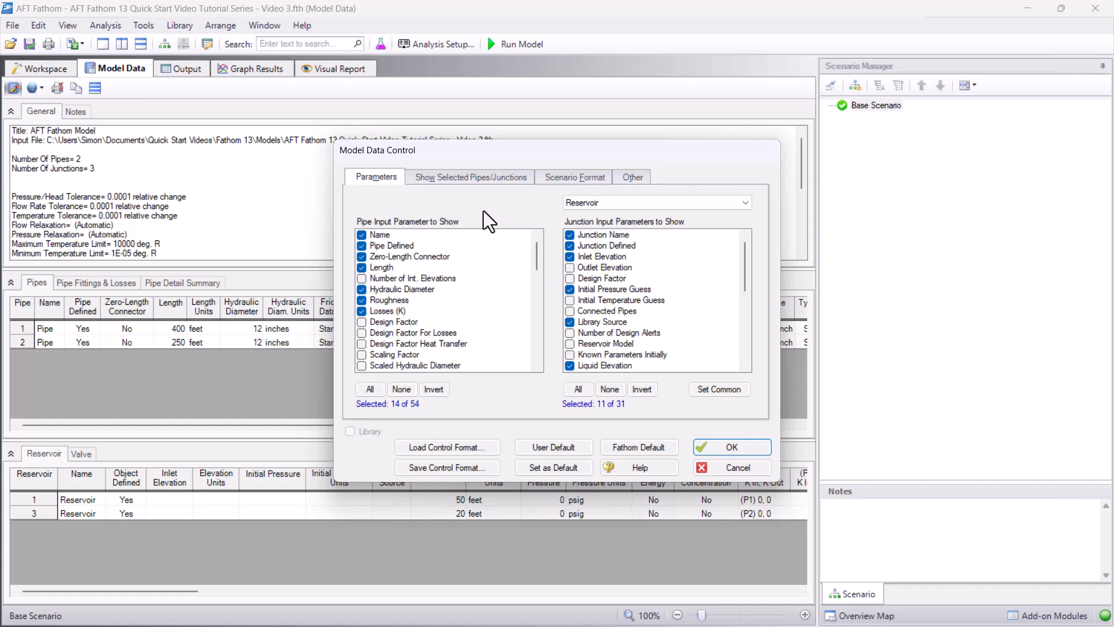
{"action": "mouse_move", "coordinate": [487, 196]}
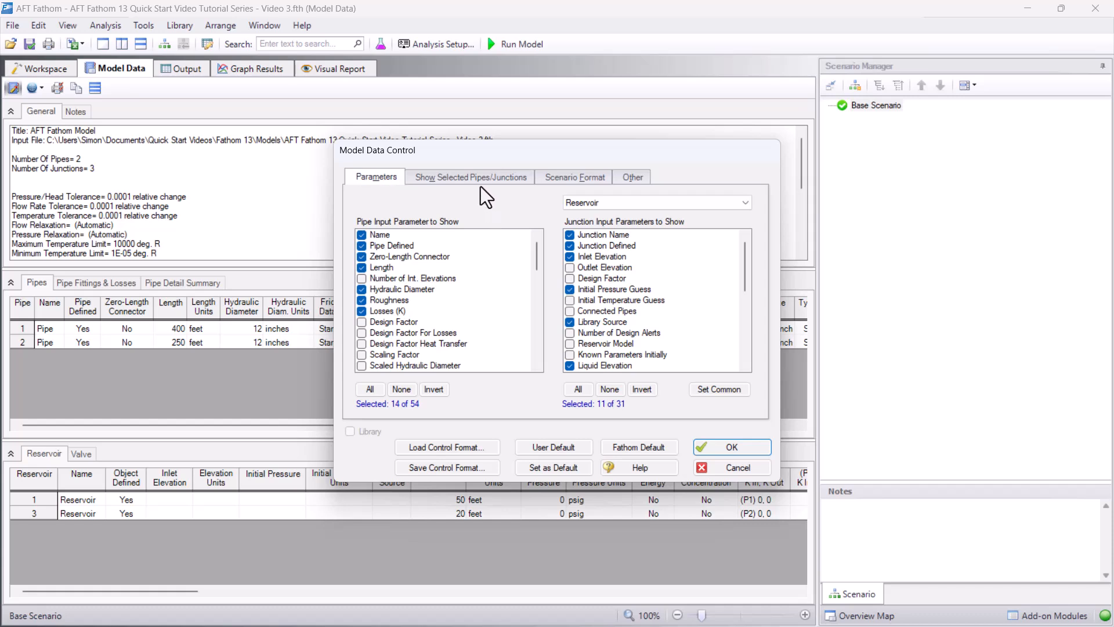
{"action": "left_click", "coordinate": [474, 177]}
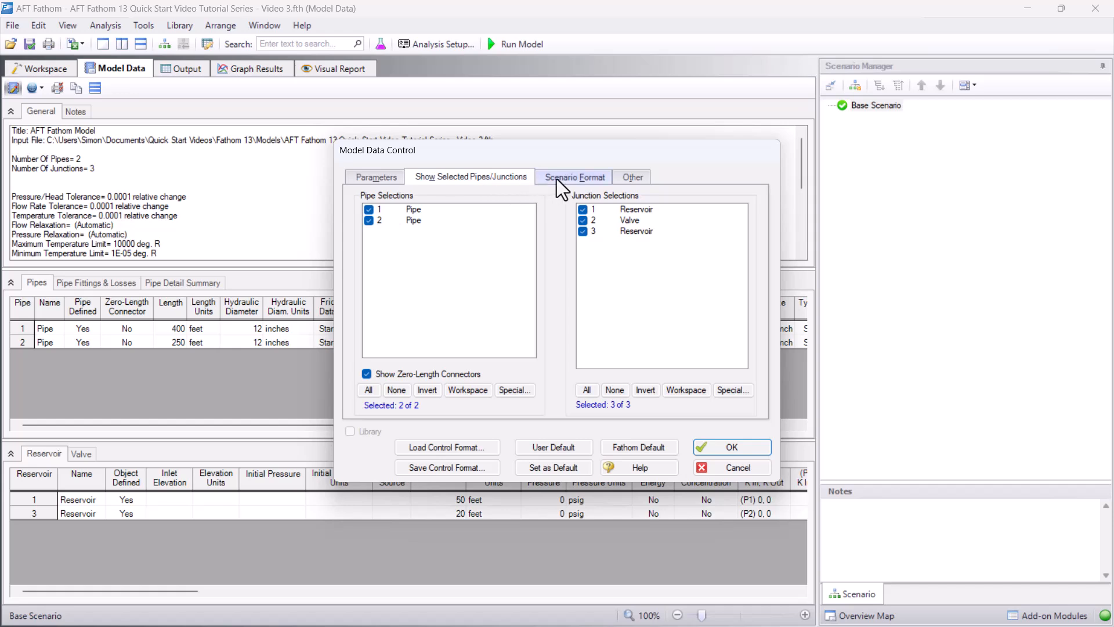
{"action": "left_click", "coordinate": [633, 177]}
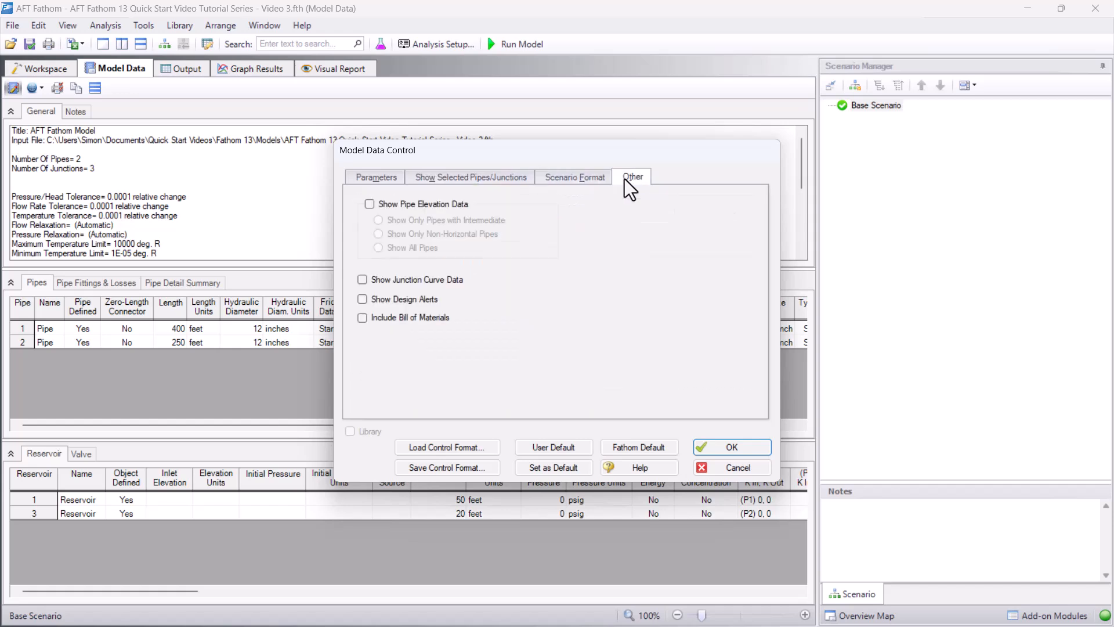
{"action": "left_click", "coordinate": [376, 177]}
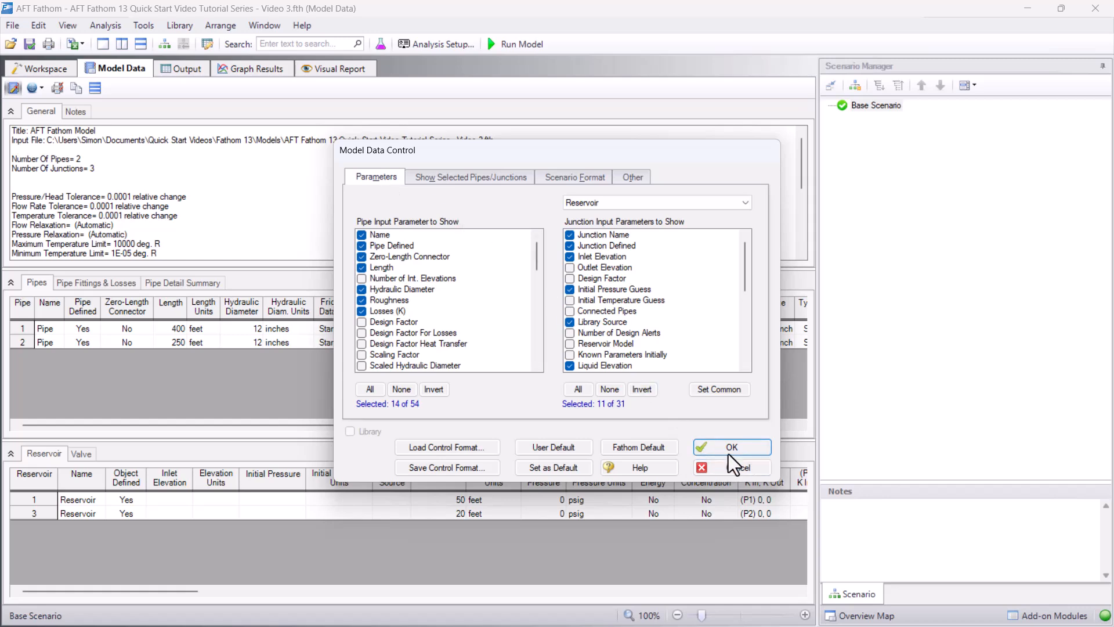
{"action": "left_click", "coordinate": [731, 447]}
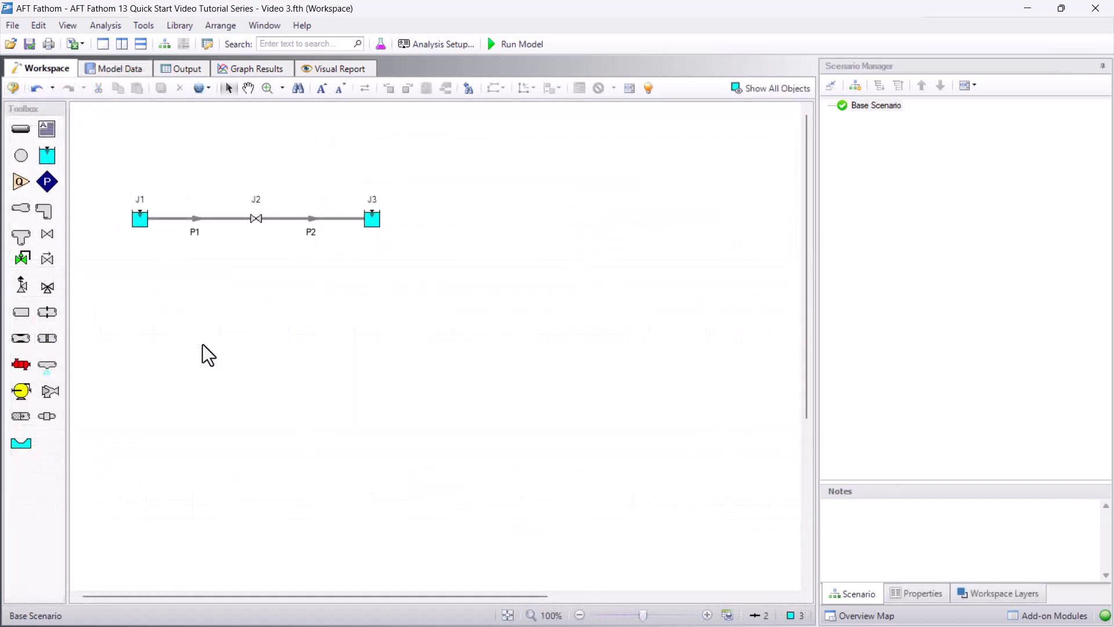